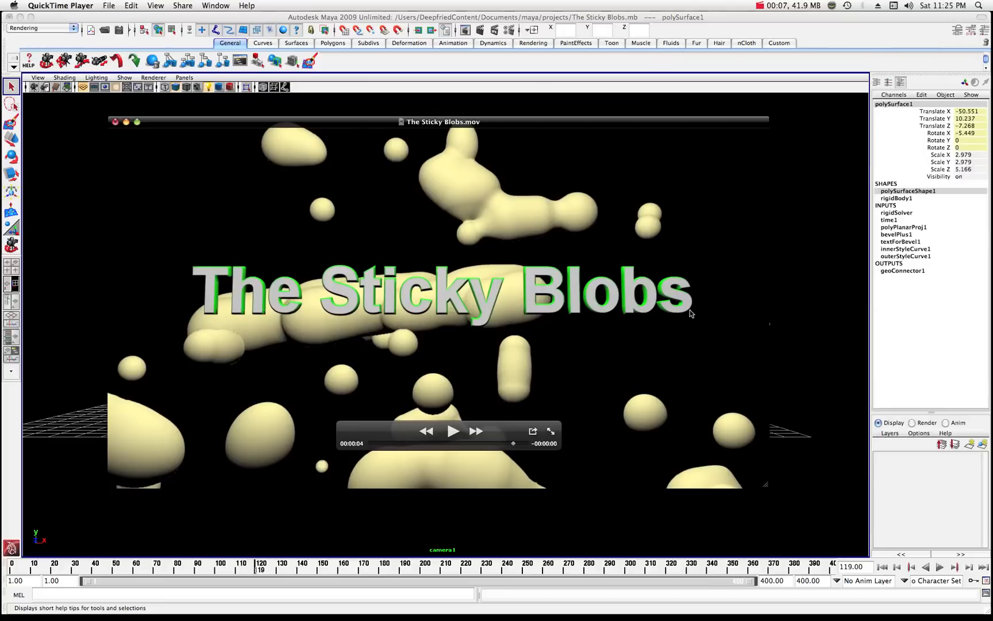
pyautogui.moveTo(586, 291)
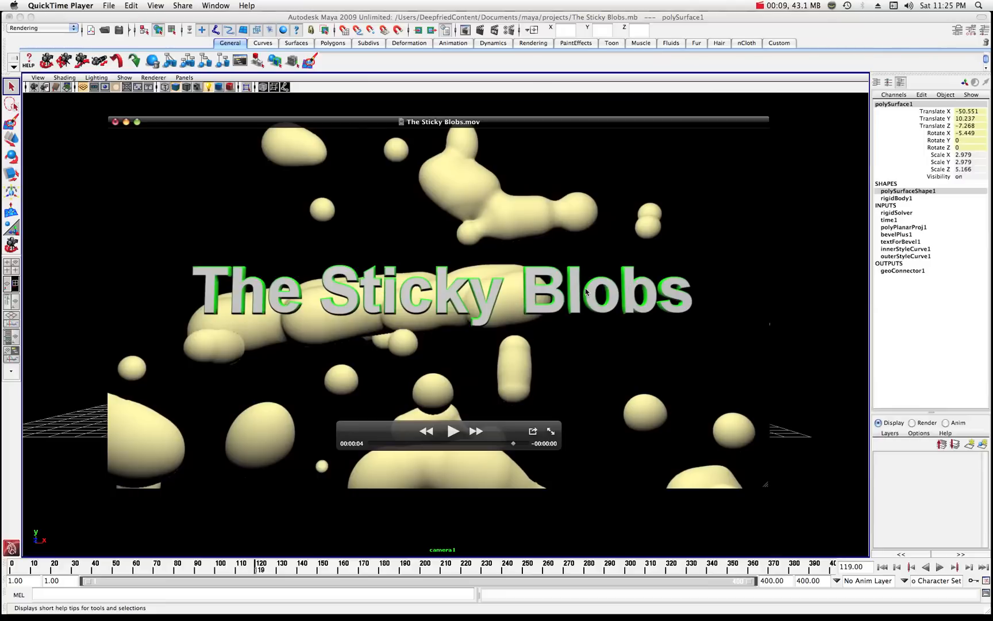
pyautogui.moveTo(483, 222)
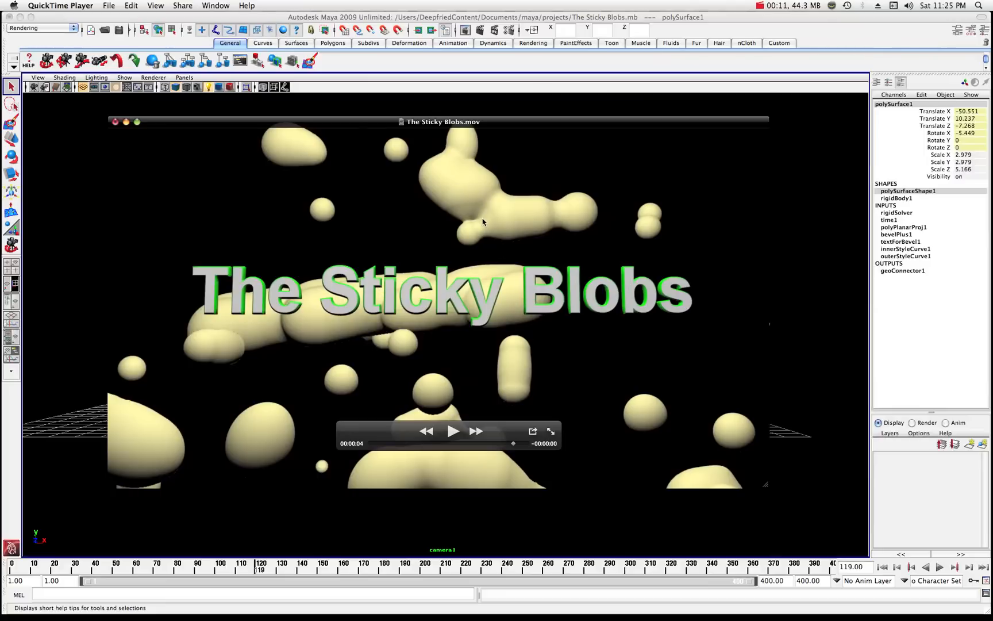
pyautogui.moveTo(490, 226)
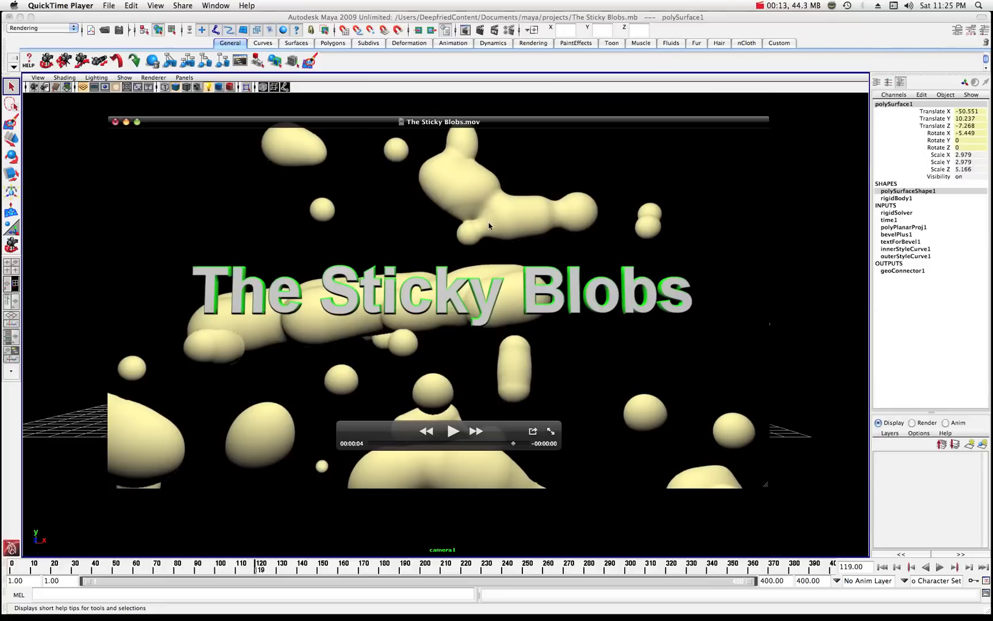
pyautogui.moveTo(499, 130)
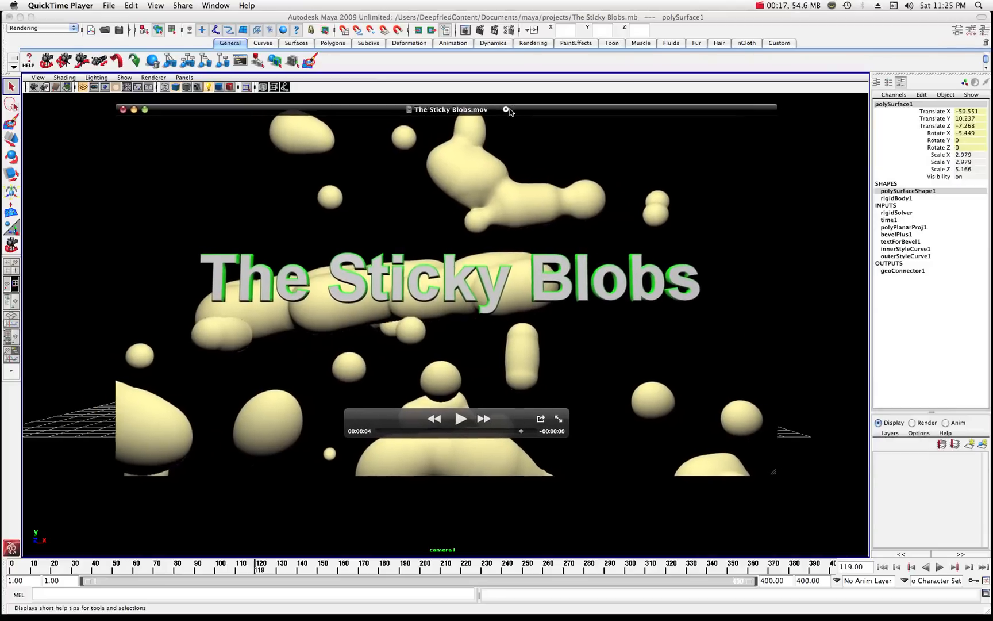
# - Play The Sticky Blobs movie in QuickTime Player, then pause it before quitting back to Maya
pyautogui.click(461, 419)
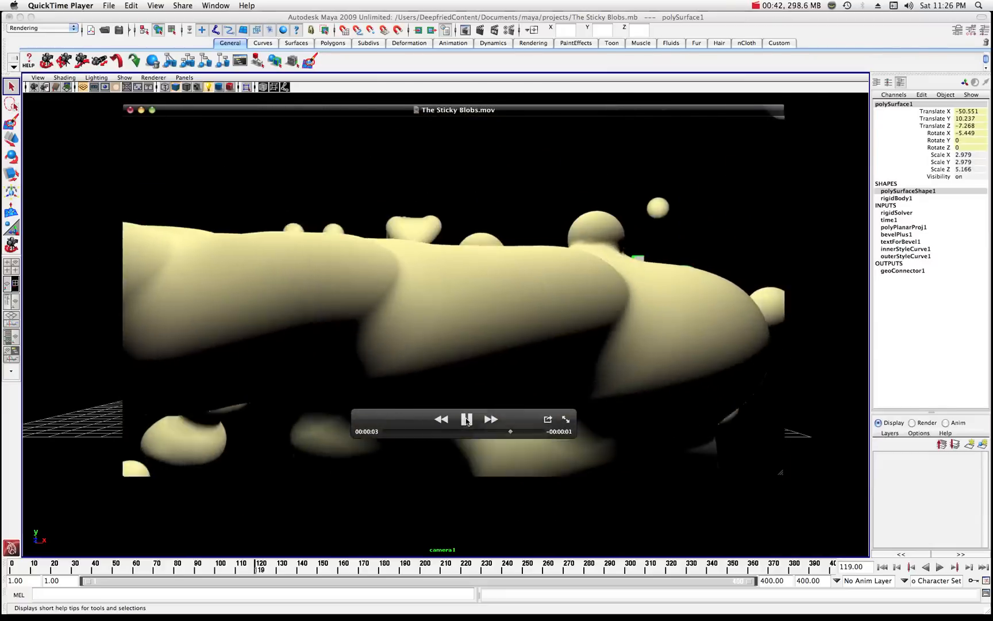
pyautogui.click(466, 418)
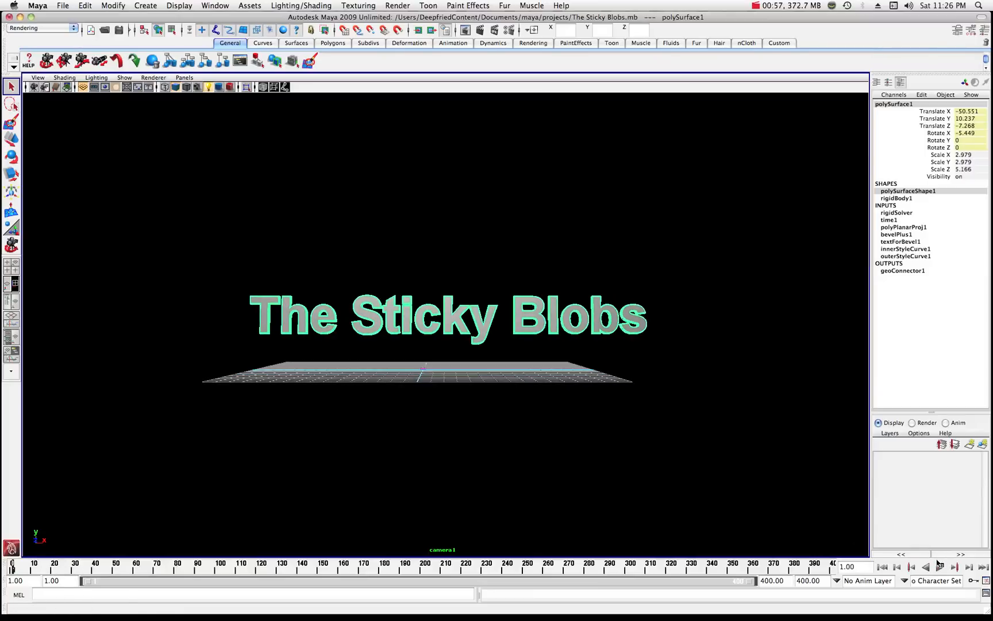
# - Run the blob simulation to frame 128, redo the previous render, then close Render View
pyautogui.click(941, 567)
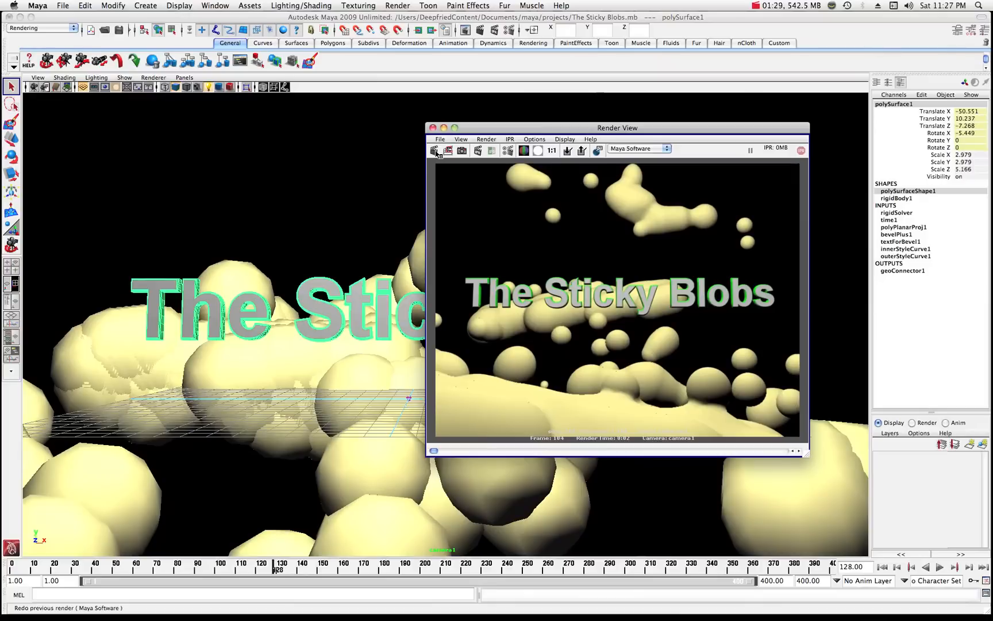
pyautogui.click(435, 150)
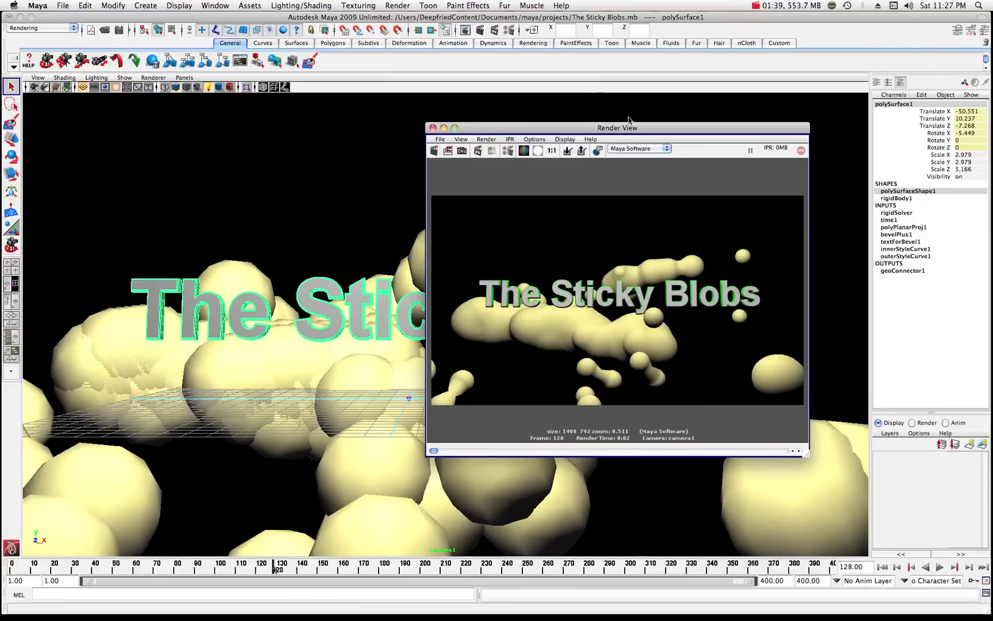
pyautogui.moveTo(617, 128); pyautogui.dragTo(442, 136)
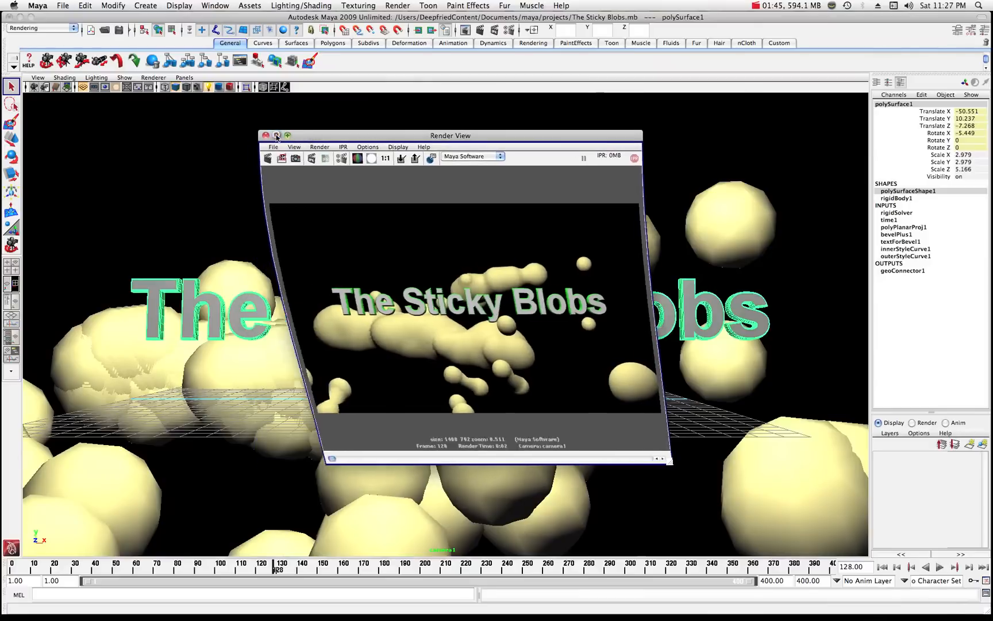
pyautogui.click(268, 135)
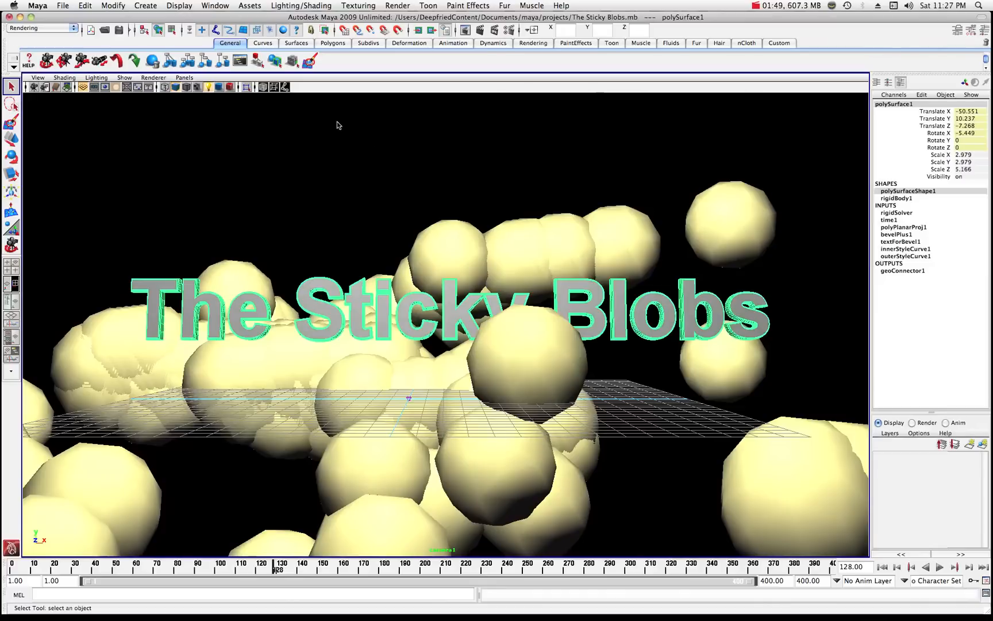
# - Tumble the perspective view and bring up the Outliner with pPlane1 picked
pyautogui.click(184, 77)
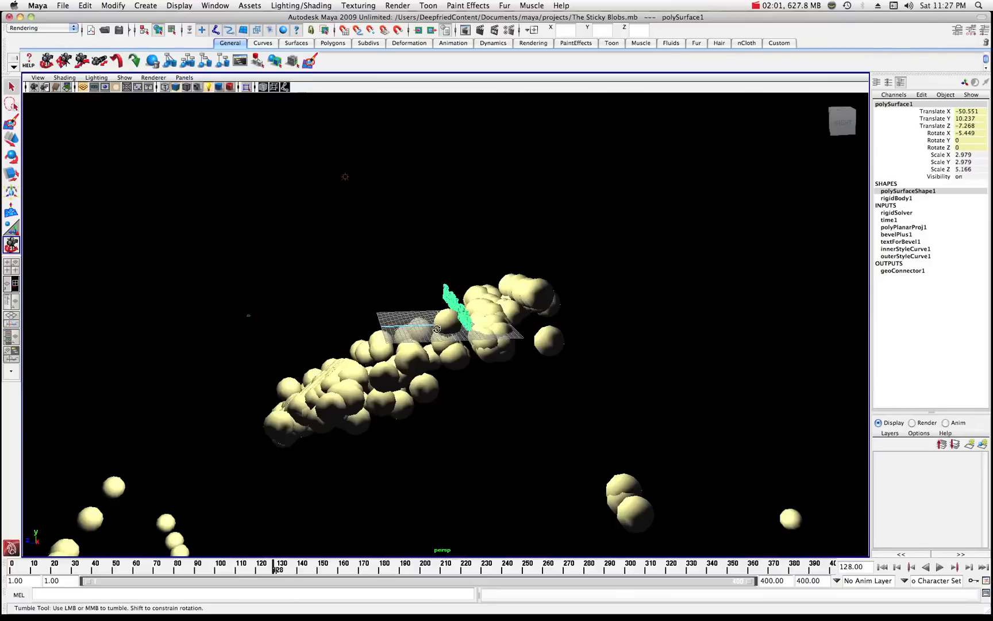
pyautogui.moveTo(437, 330); pyautogui.dragTo(444, 300)
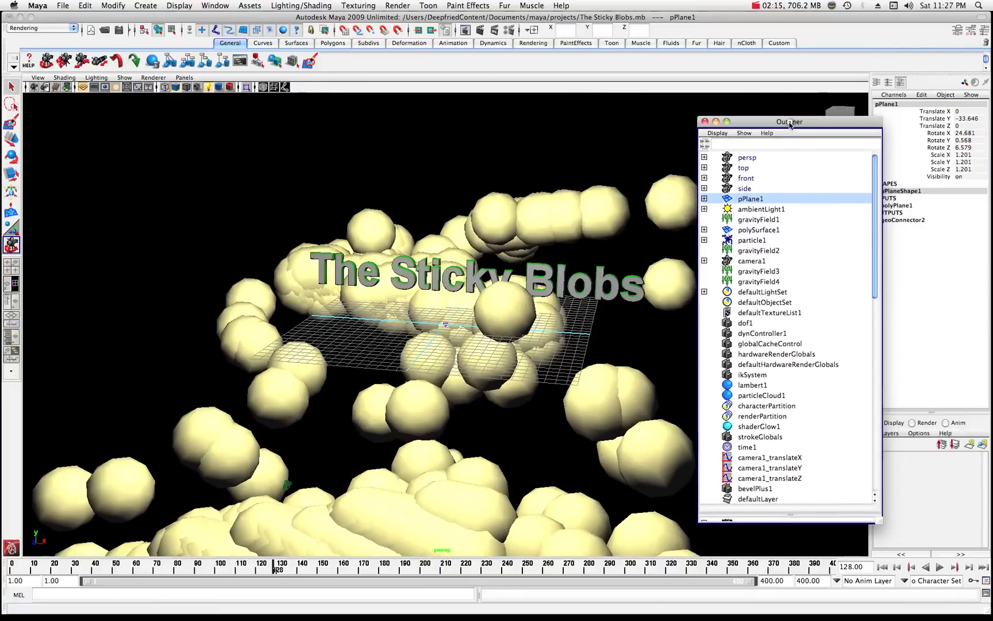
# - Make pPlane1 visible via Object Display > Visibility so the ground plane appears under the blobs
pyautogui.moveTo(789, 121); pyautogui.dragTo(754, 116)
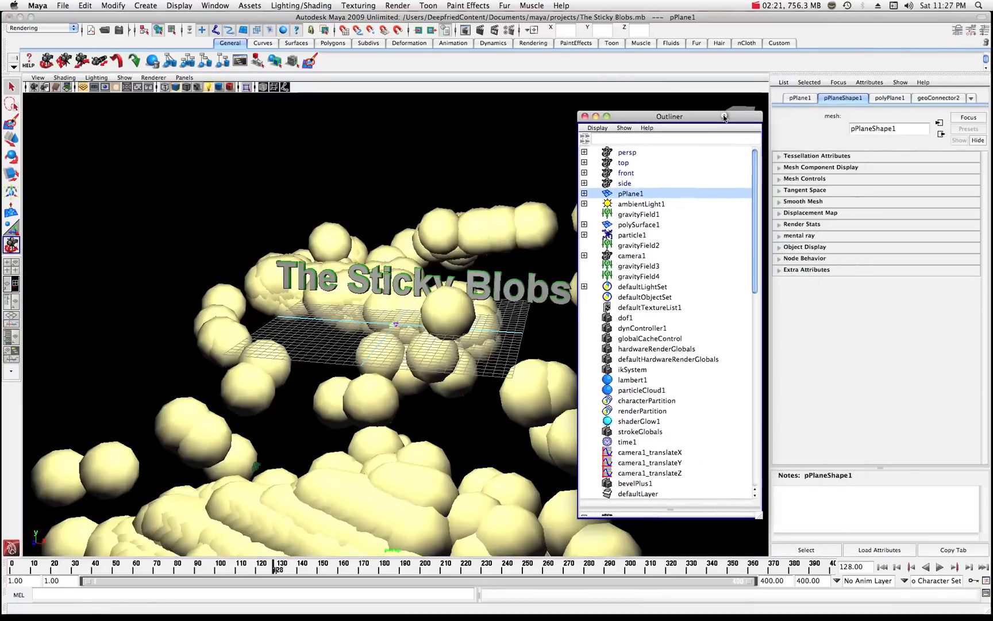
pyautogui.click(805, 246)
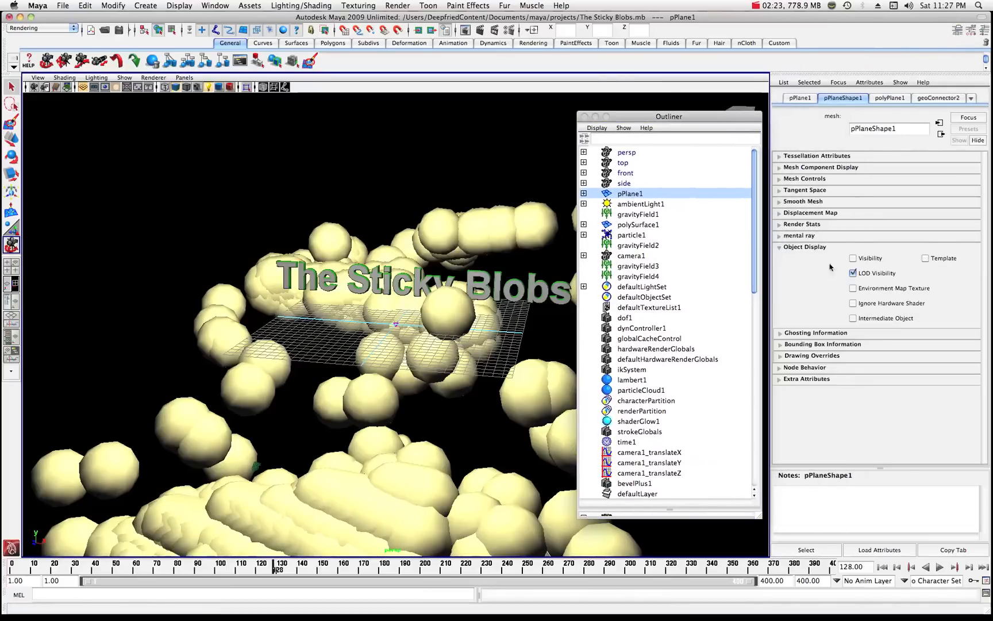
pyautogui.click(853, 258)
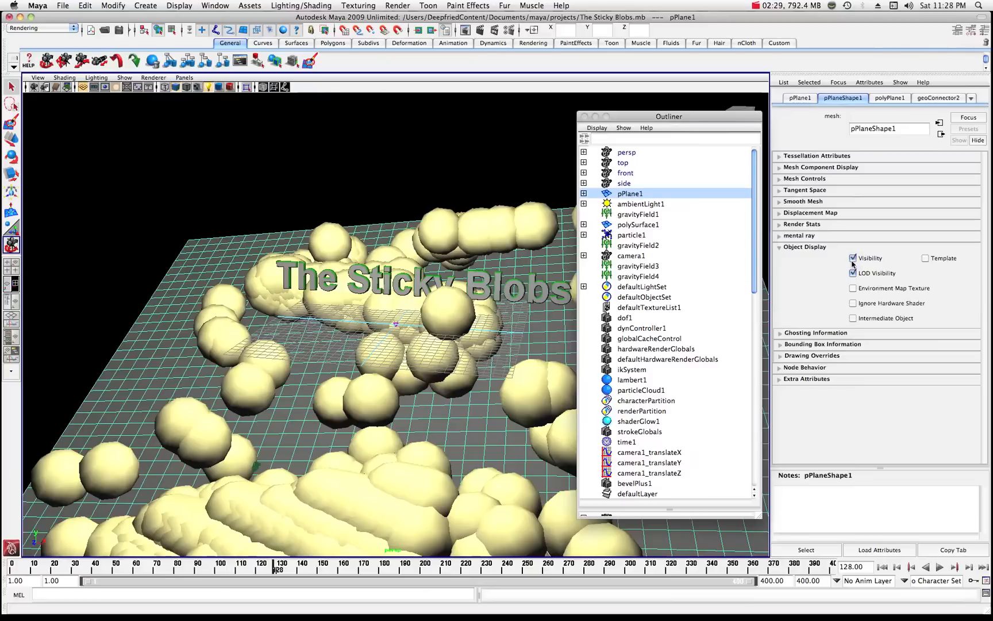
pyautogui.click(852, 257)
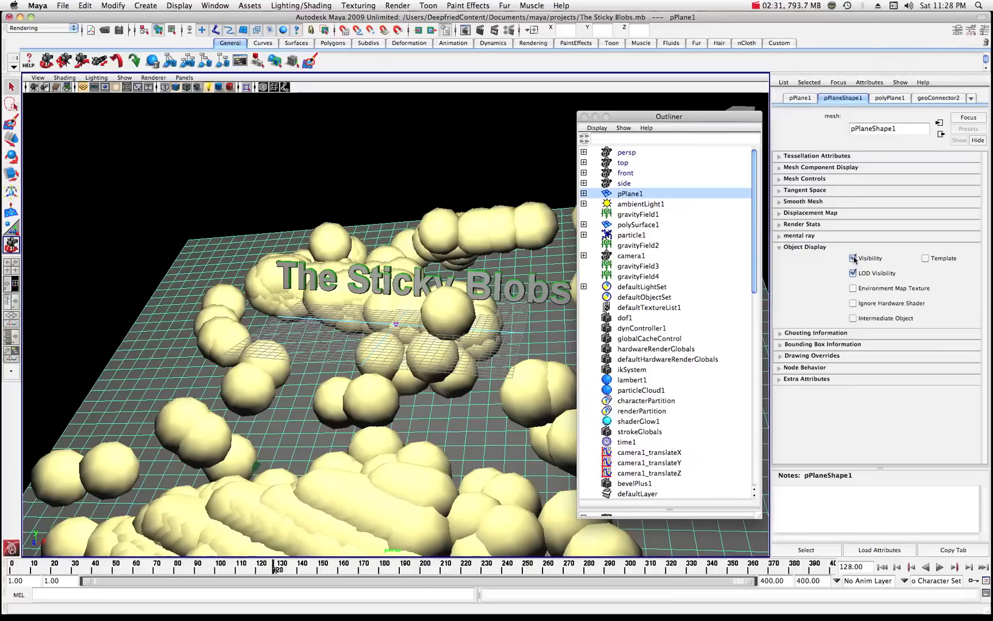
pyautogui.click(853, 258)
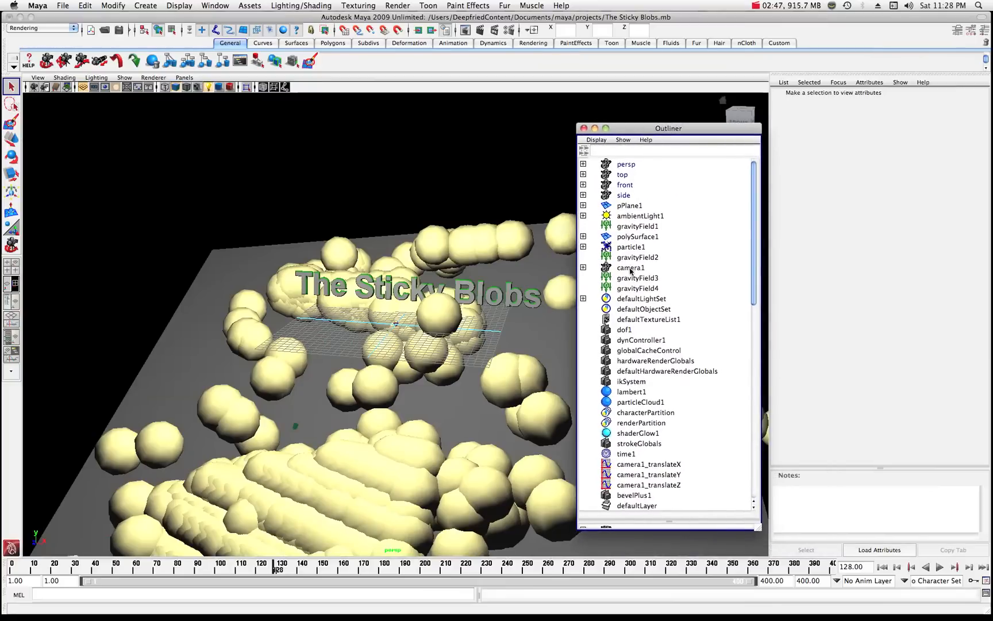
# - Select particle1 and show particleShape1's Render Attributes: Blobby Surface, radius 6.422, threshold 0.734
pyautogui.click(631, 246)
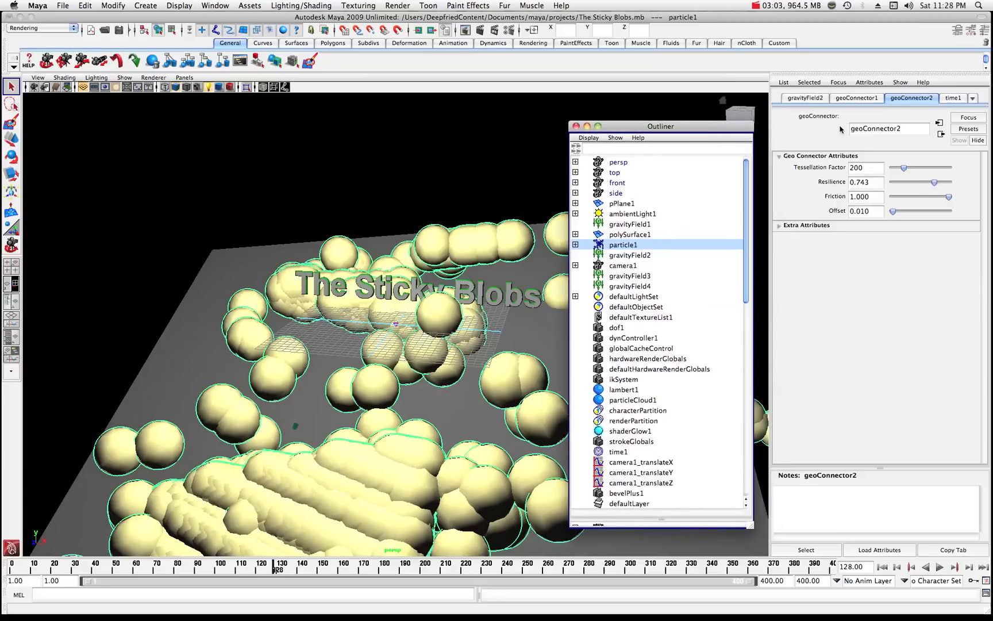
pyautogui.moveTo(896, 108)
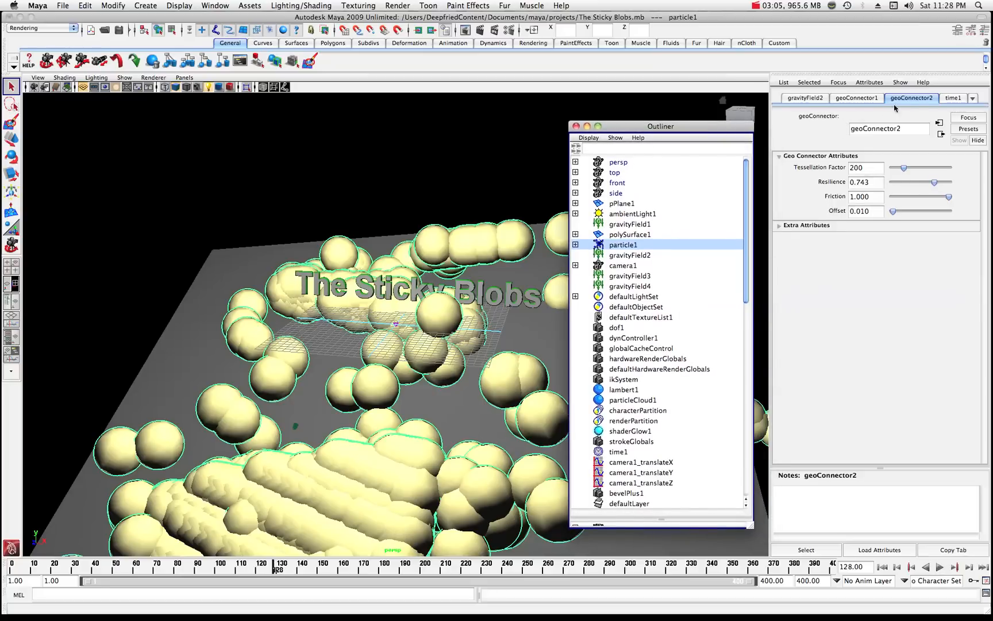
pyautogui.click(973, 98)
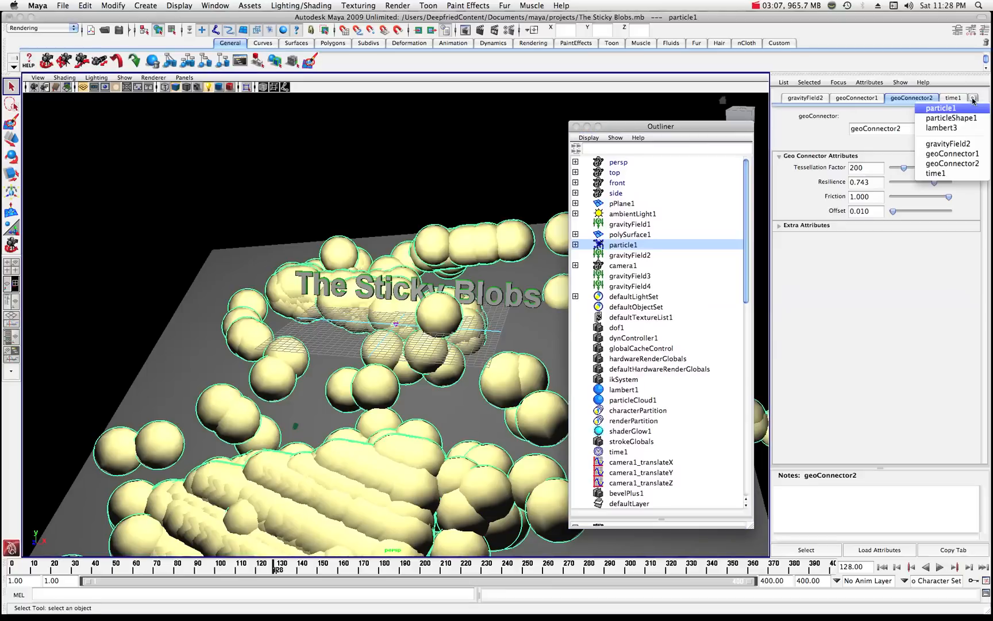
pyautogui.moveTo(951, 117)
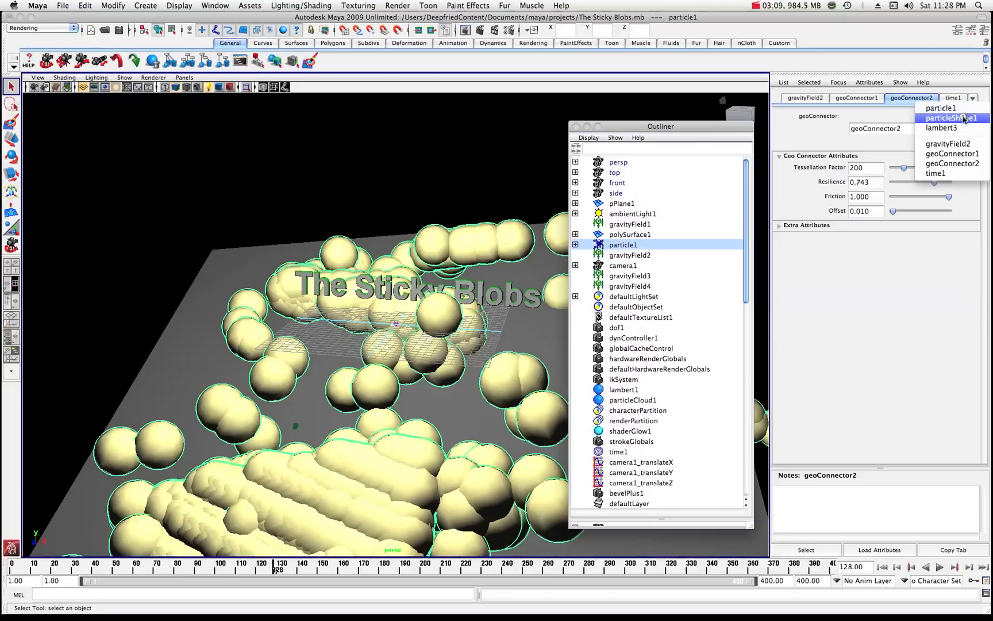
pyautogui.click(952, 117)
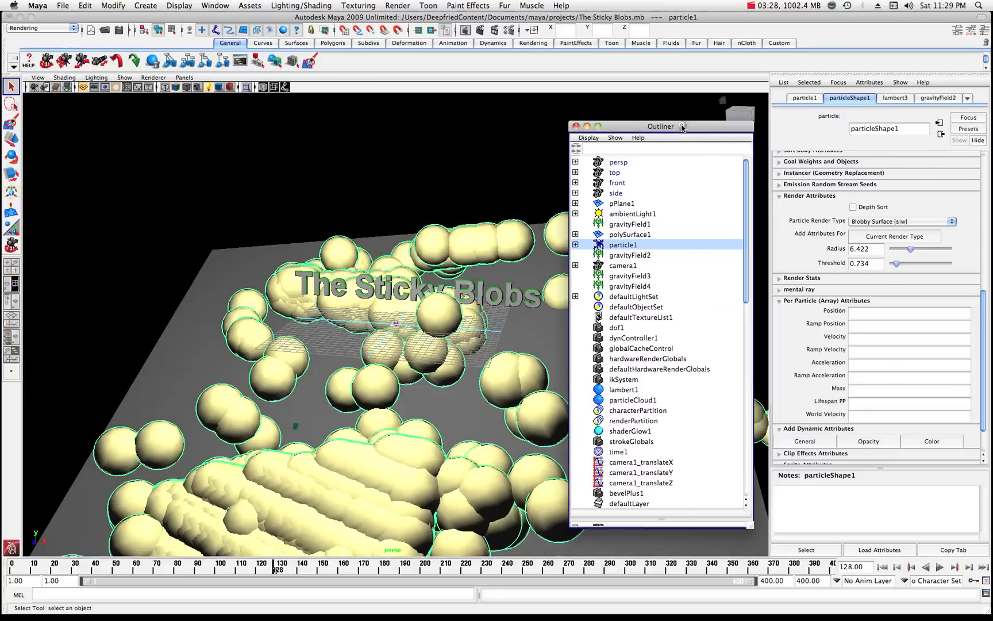
# - Lower the blobby radius to 1.468 and replay the simulation with the smaller blobs
pyautogui.click(576, 126)
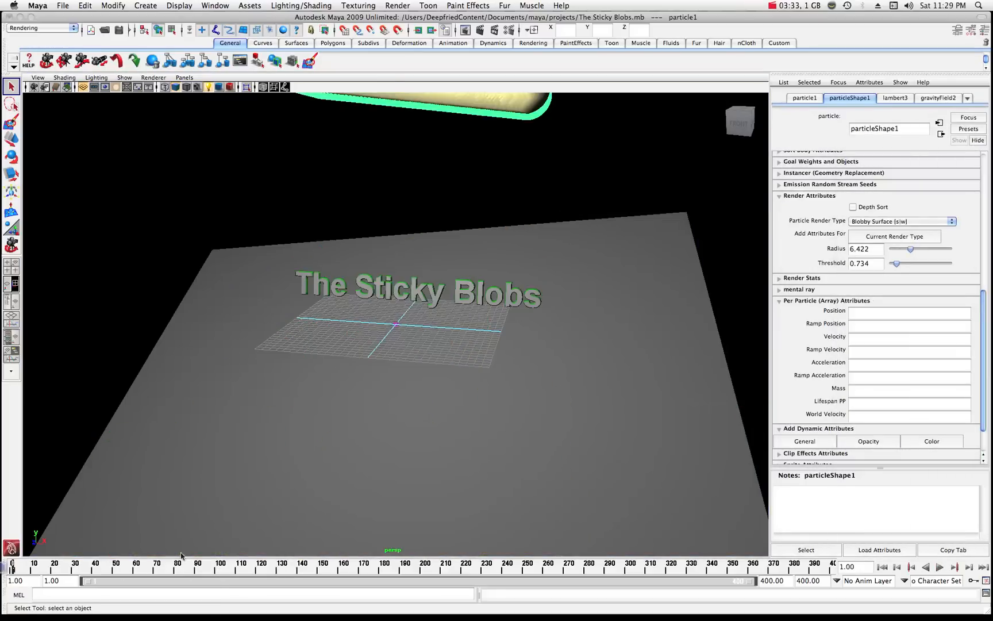
pyautogui.click(940, 566)
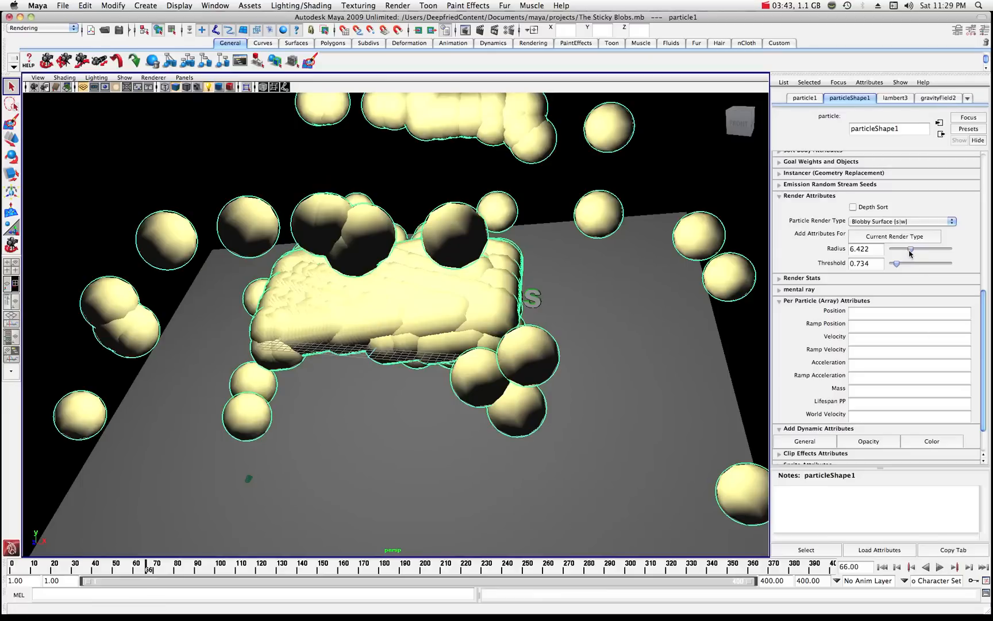
pyautogui.moveTo(910, 250); pyautogui.dragTo(898, 249)
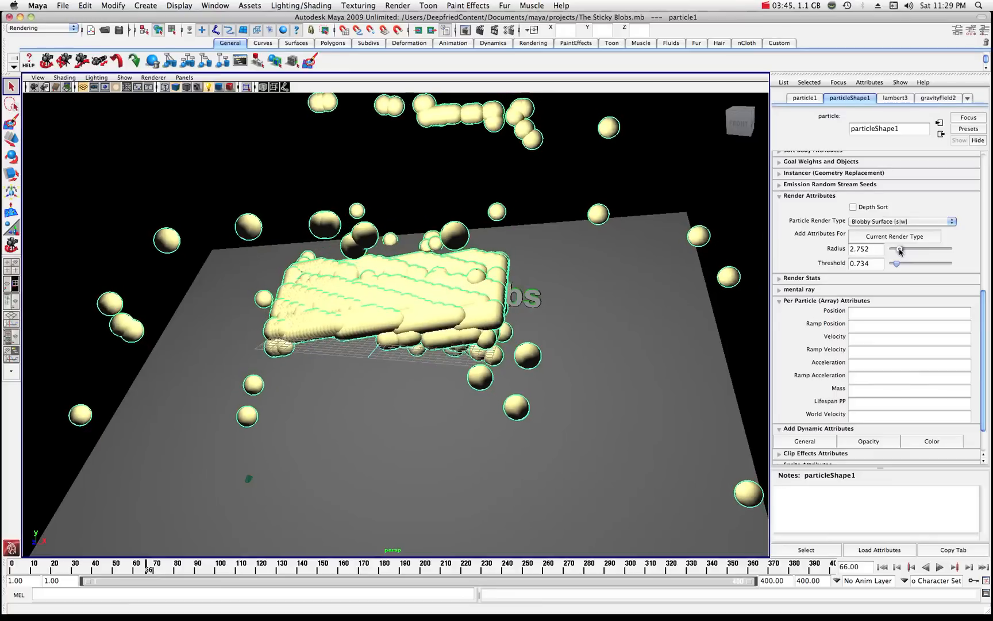
pyautogui.moveTo(899, 249); pyautogui.dragTo(895, 249)
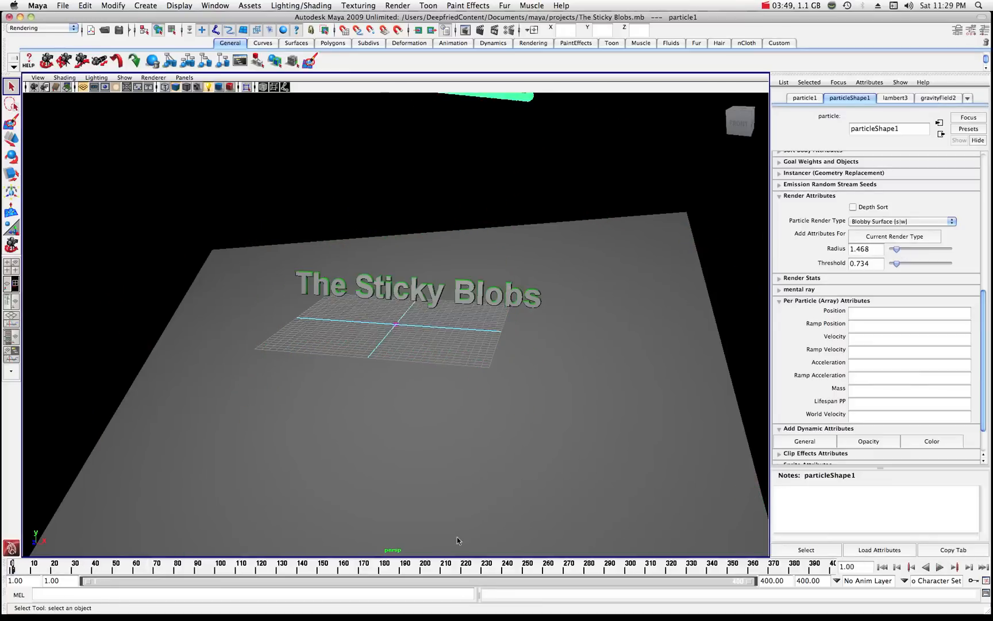
pyautogui.click(940, 567)
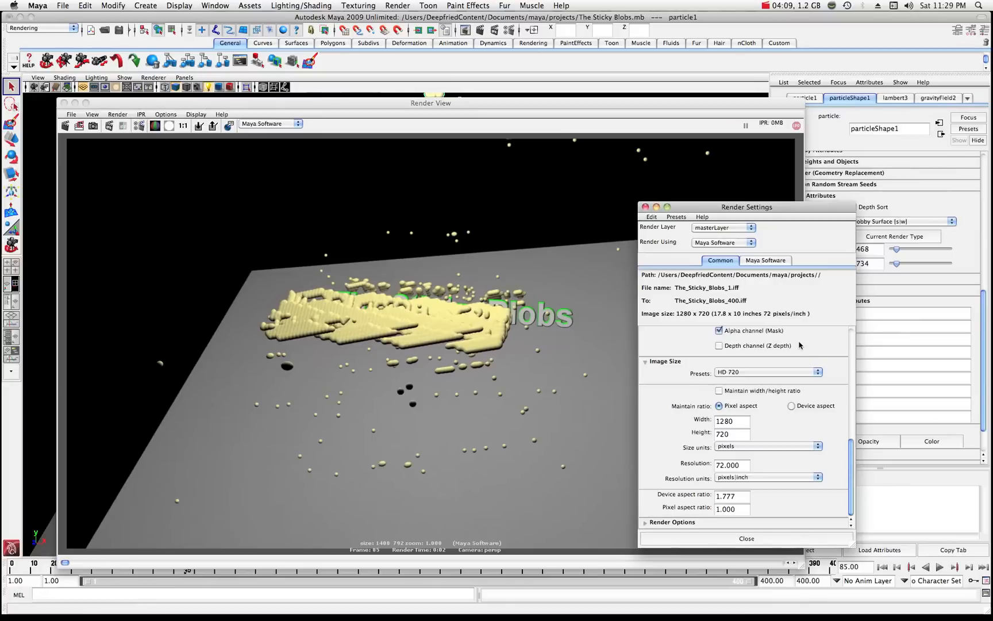
# - Close the render windows and raise the blobby radius to 5.688 at frame 1
pyautogui.click(767, 371)
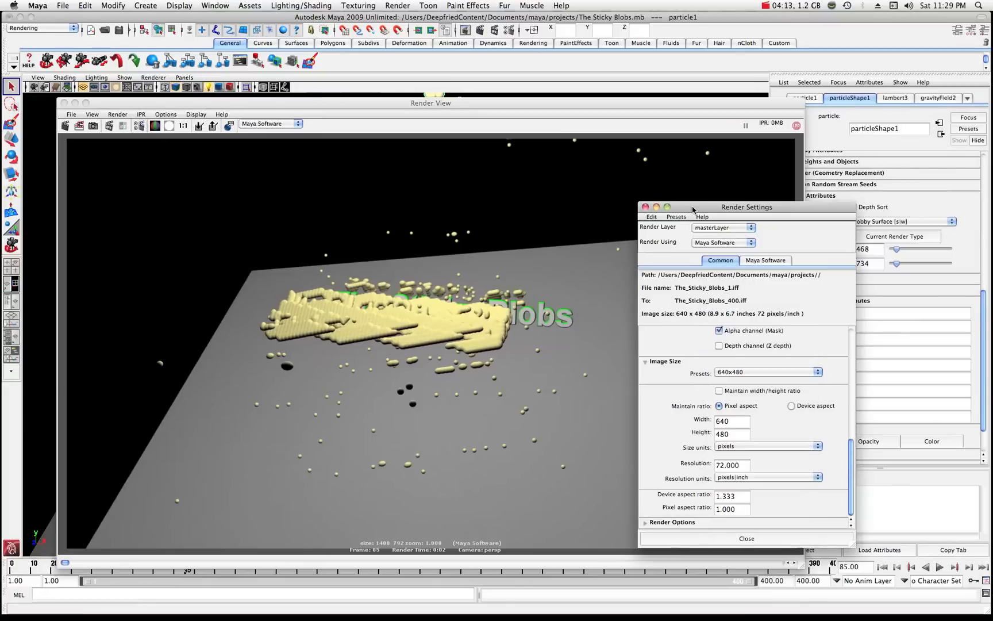
pyautogui.moveTo(746, 207); pyautogui.dragTo(776, 202)
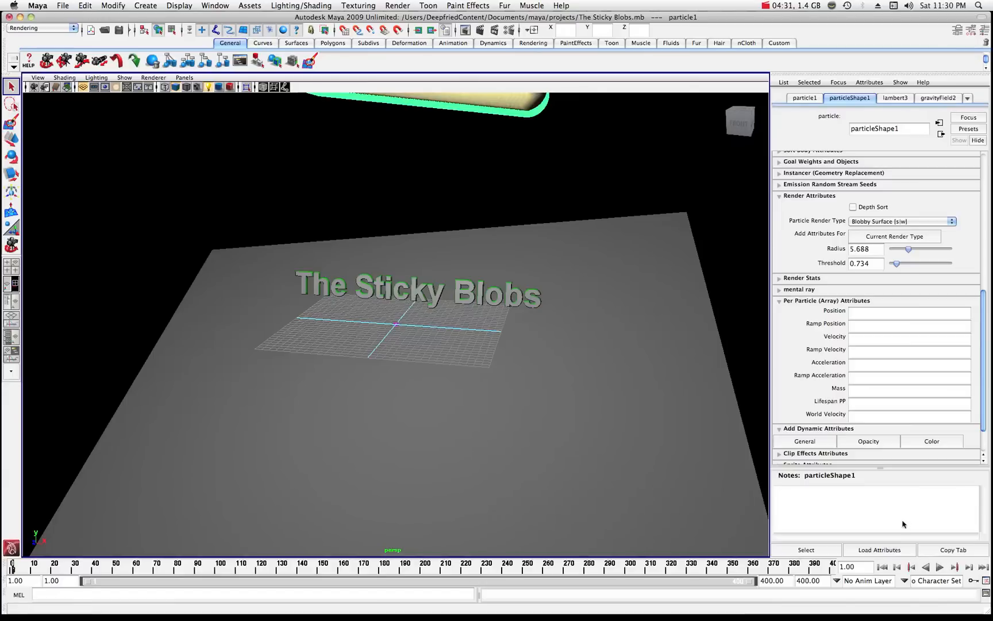
# - Play the simulation, render frame 68's fused blobs, and continue playback to frame 78
pyautogui.click(940, 567)
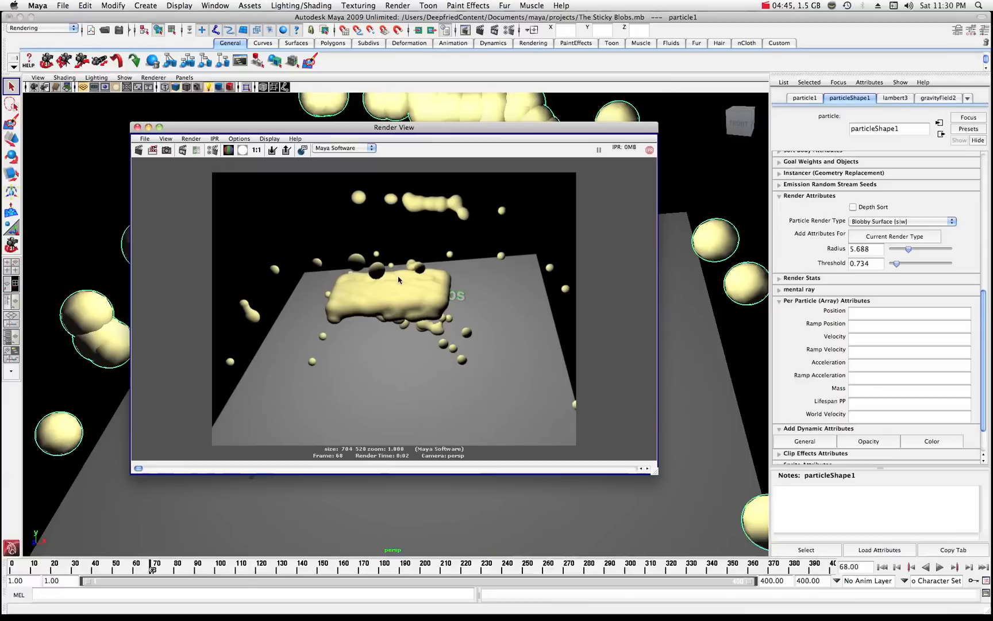
pyautogui.moveTo(417, 293)
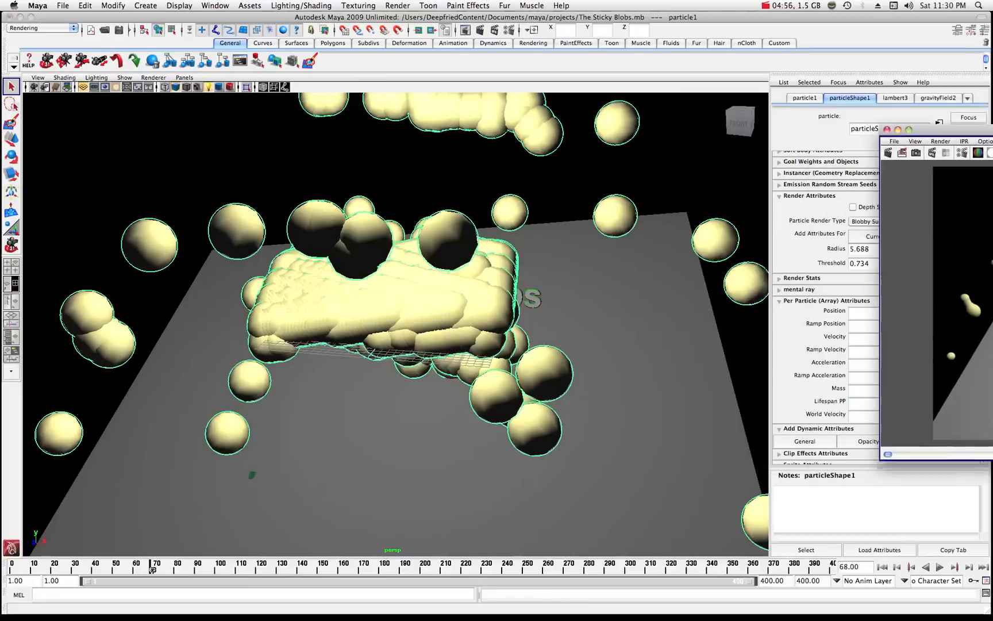
pyautogui.click(938, 566)
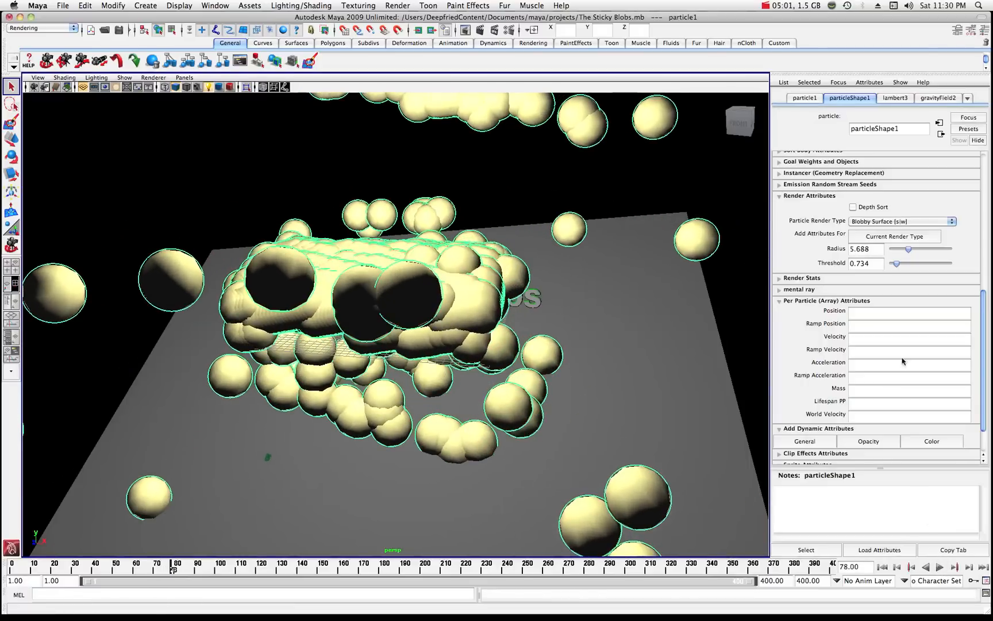
# - Raise the blobby threshold step by step to its maximum, previewing each change in Render View
pyautogui.moveTo(907, 249); pyautogui.dragTo(897, 265)
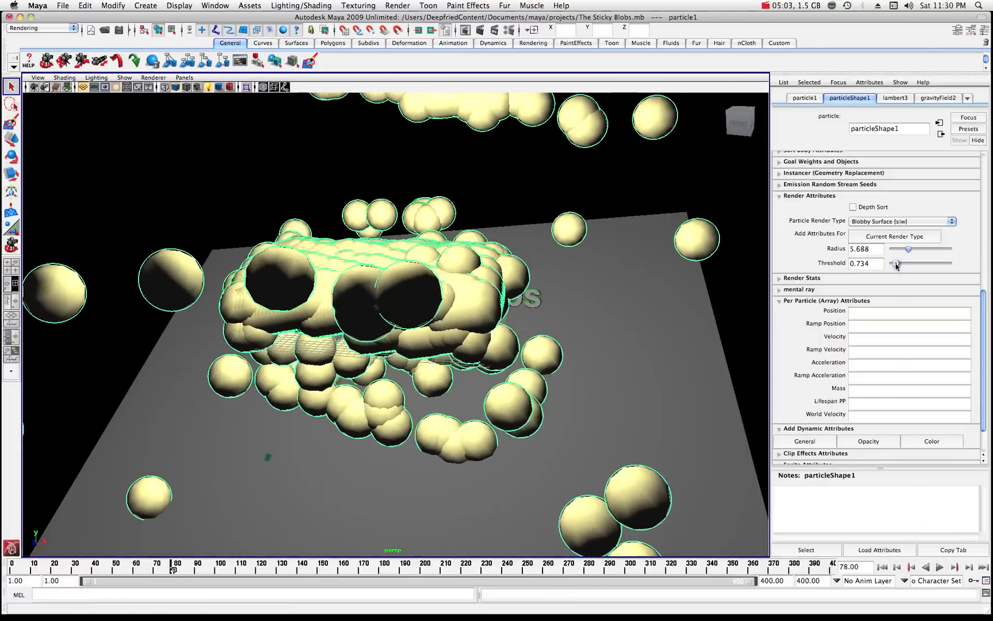
pyautogui.moveTo(896, 265); pyautogui.dragTo(912, 264)
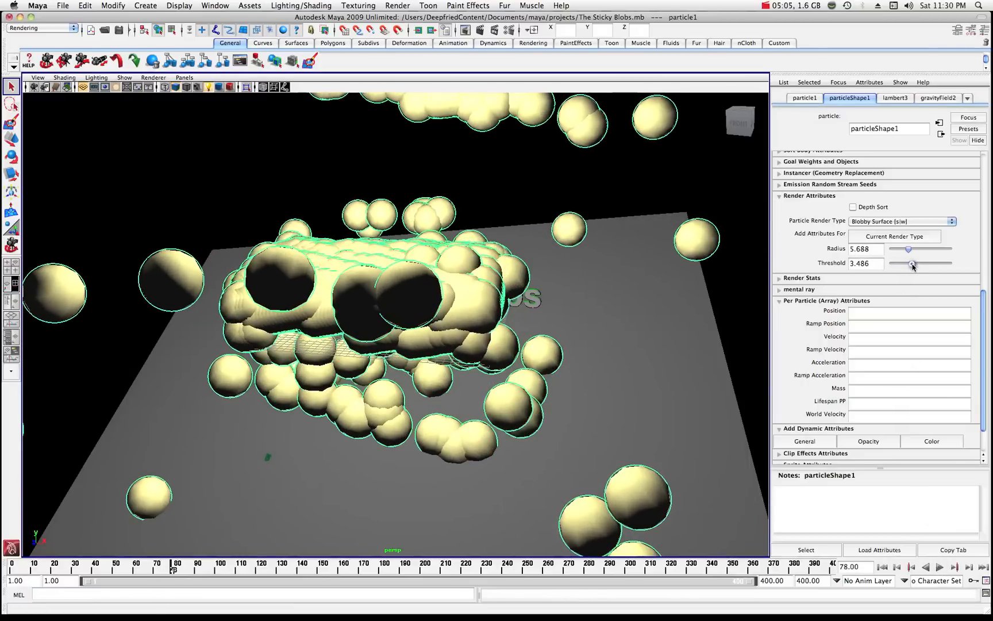
pyautogui.moveTo(911, 264); pyautogui.dragTo(924, 265)
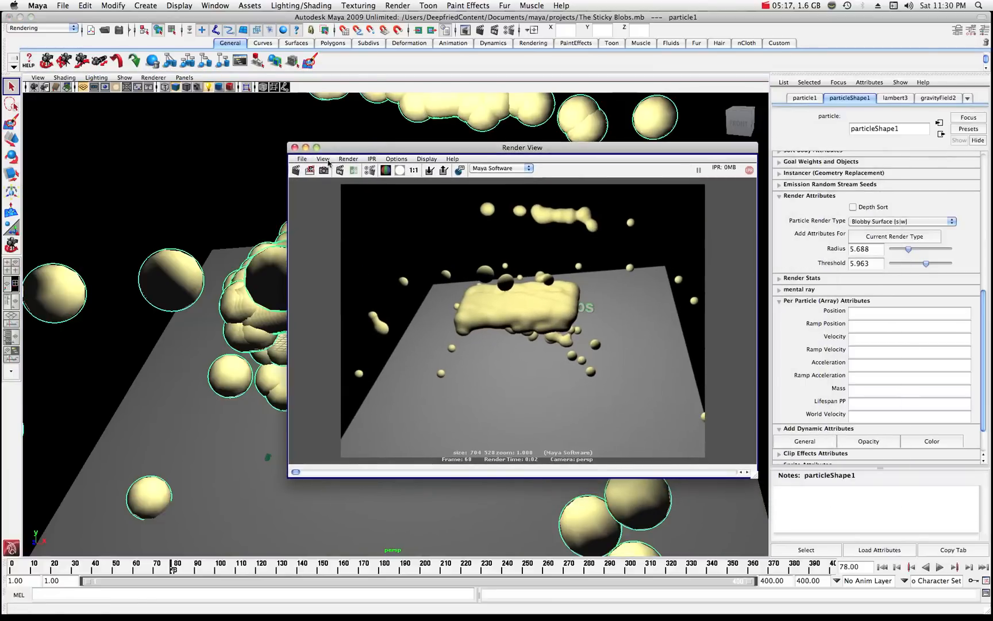
pyautogui.click(296, 170)
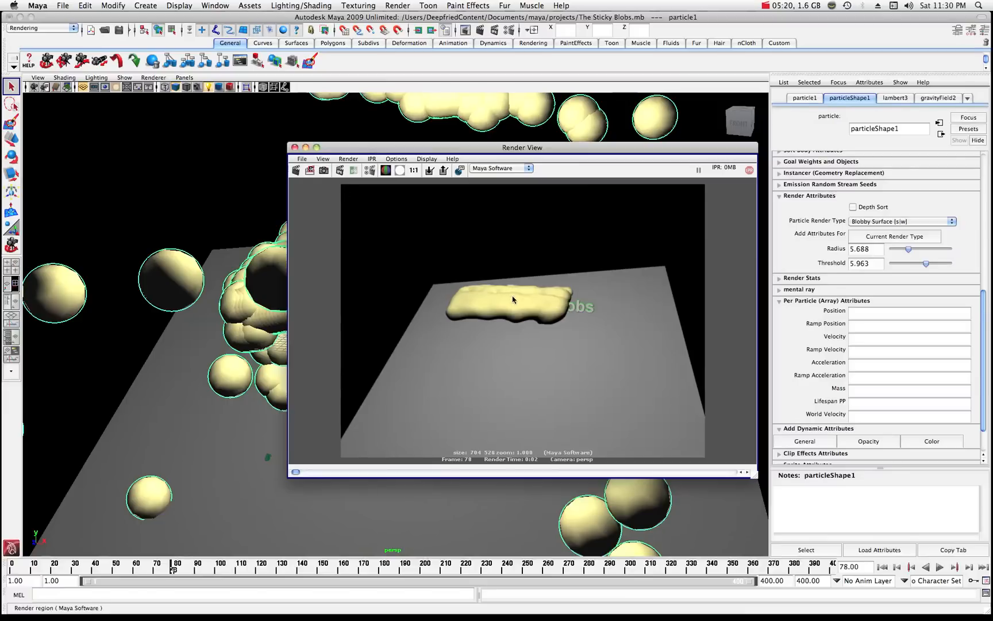
pyautogui.moveTo(483, 274)
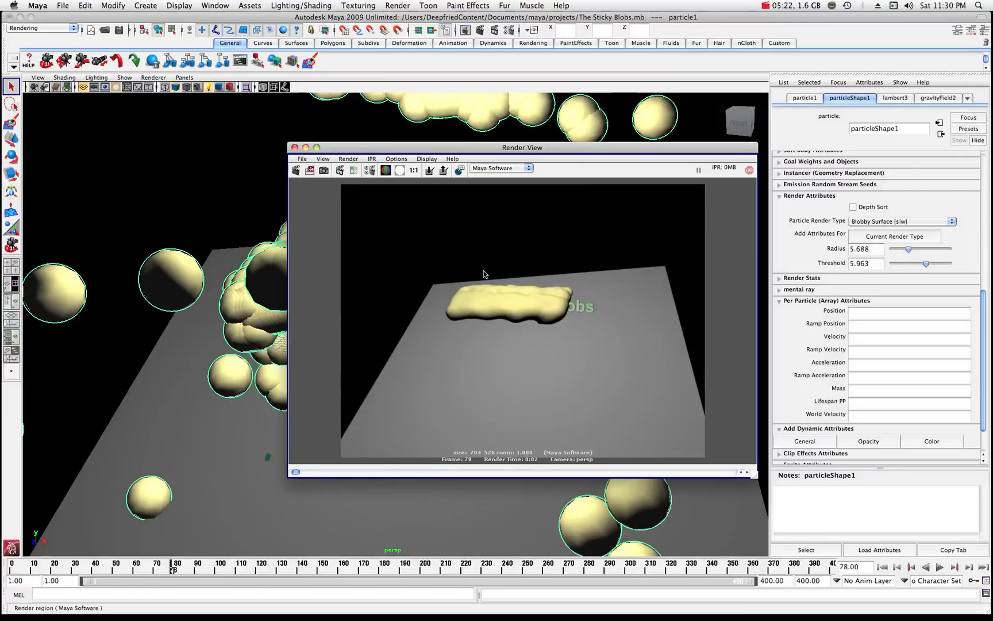
pyautogui.moveTo(521, 147); pyautogui.dragTo(701, 168)
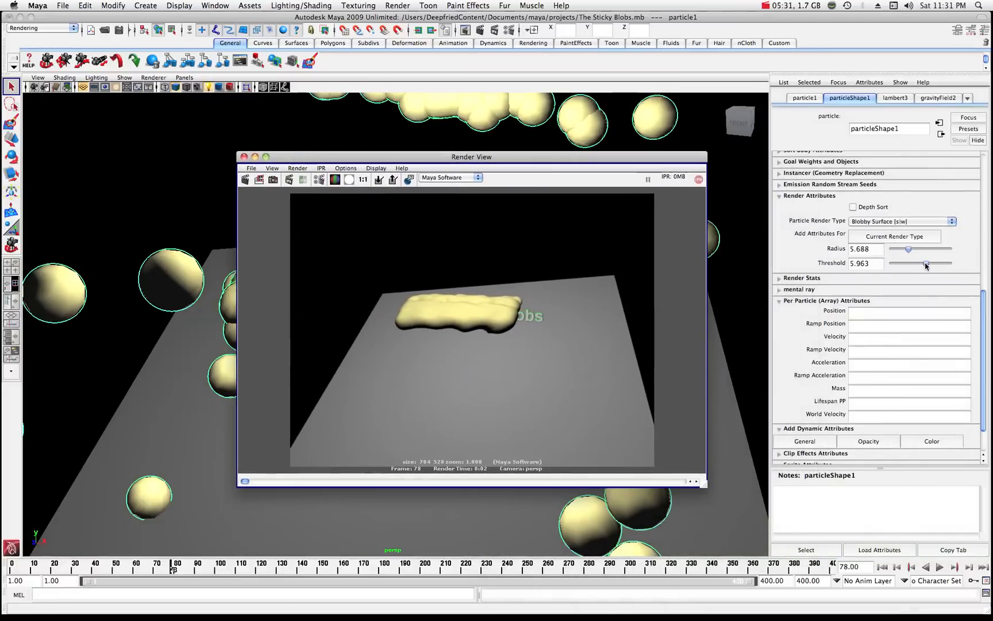
pyautogui.moveTo(927, 264); pyautogui.dragTo(930, 265)
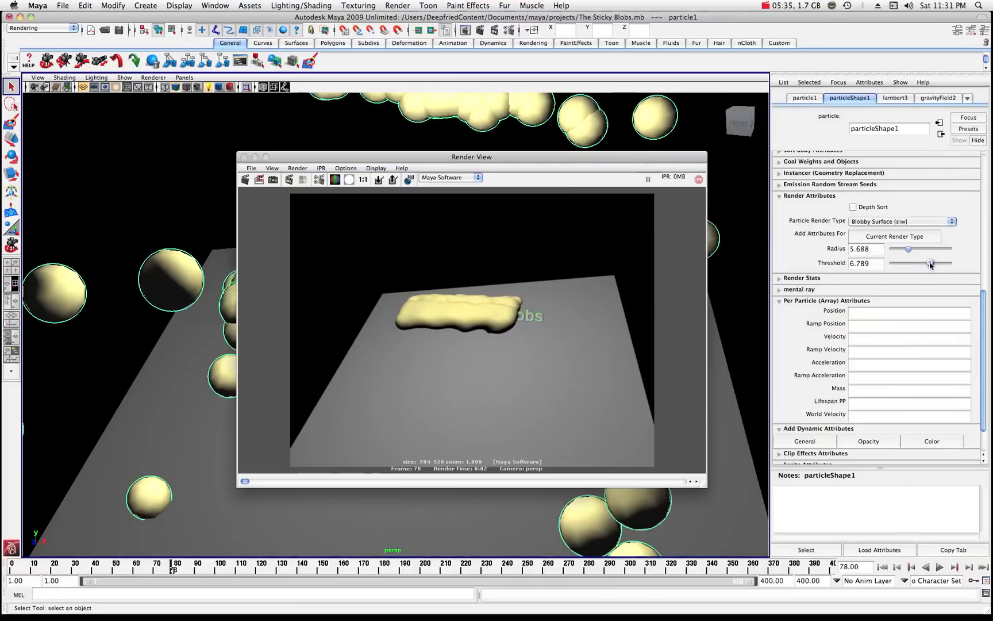
pyautogui.moveTo(931, 264); pyautogui.dragTo(941, 264)
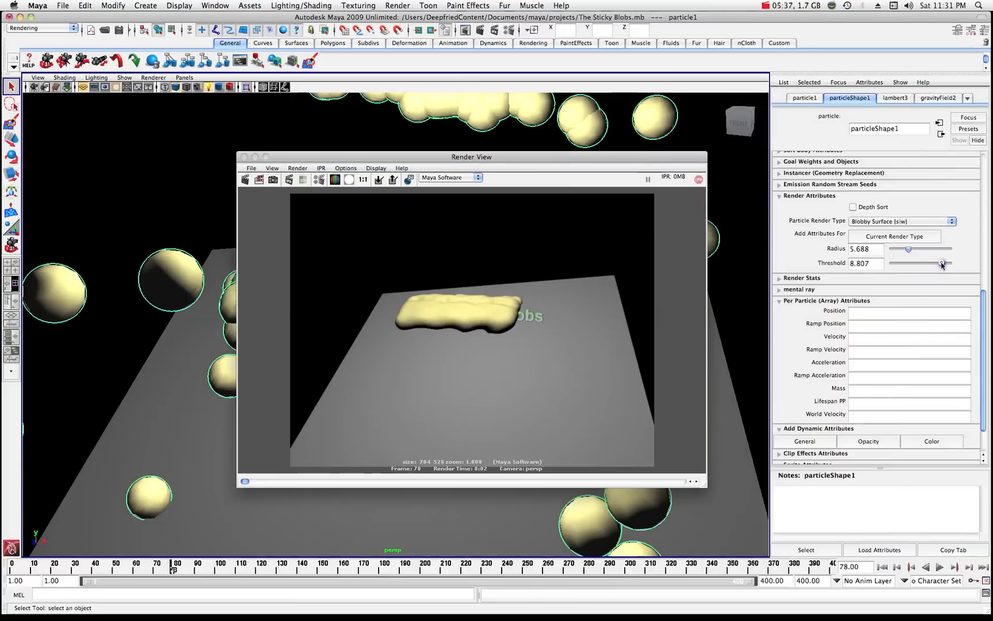
pyautogui.click(246, 179)
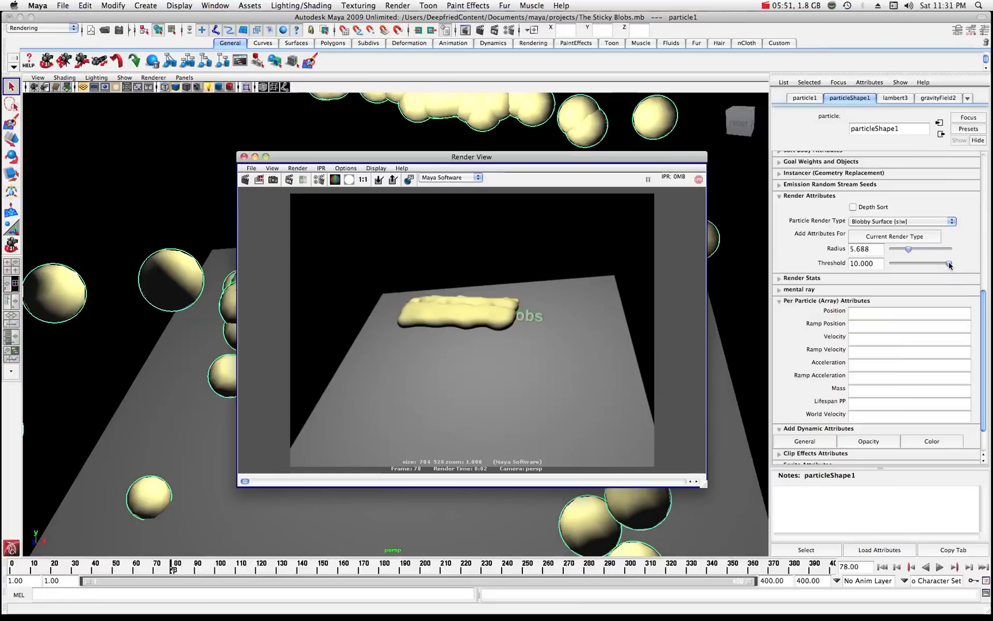
# - Settle on threshold 2.294 and radius 7.340, replay to frame 93 and render the softly merged blobs
pyautogui.moveTo(943, 266); pyautogui.dragTo(899, 265)
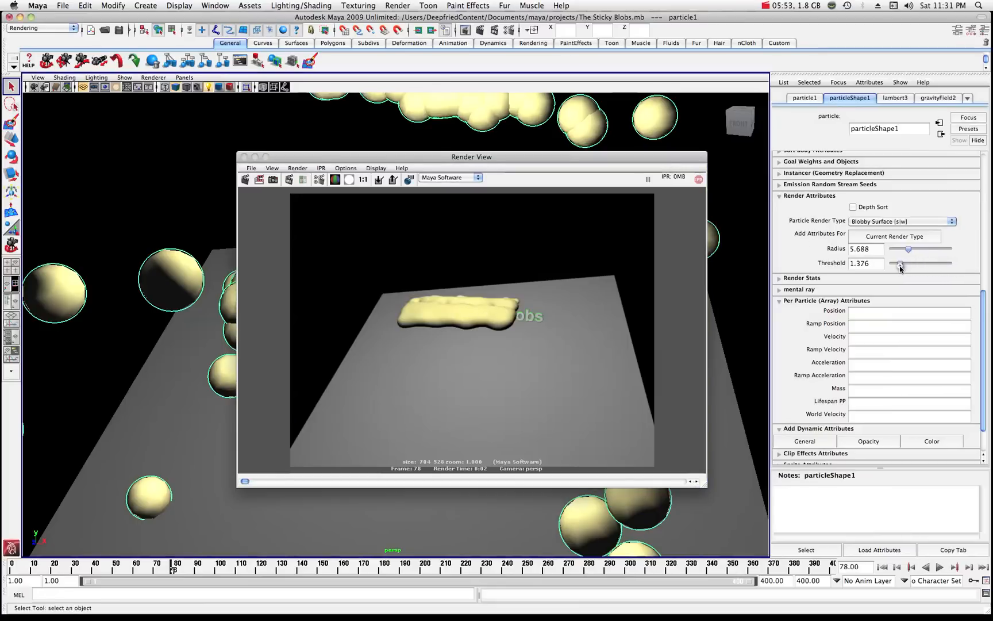
pyautogui.moveTo(908, 266); pyautogui.dragTo(903, 266)
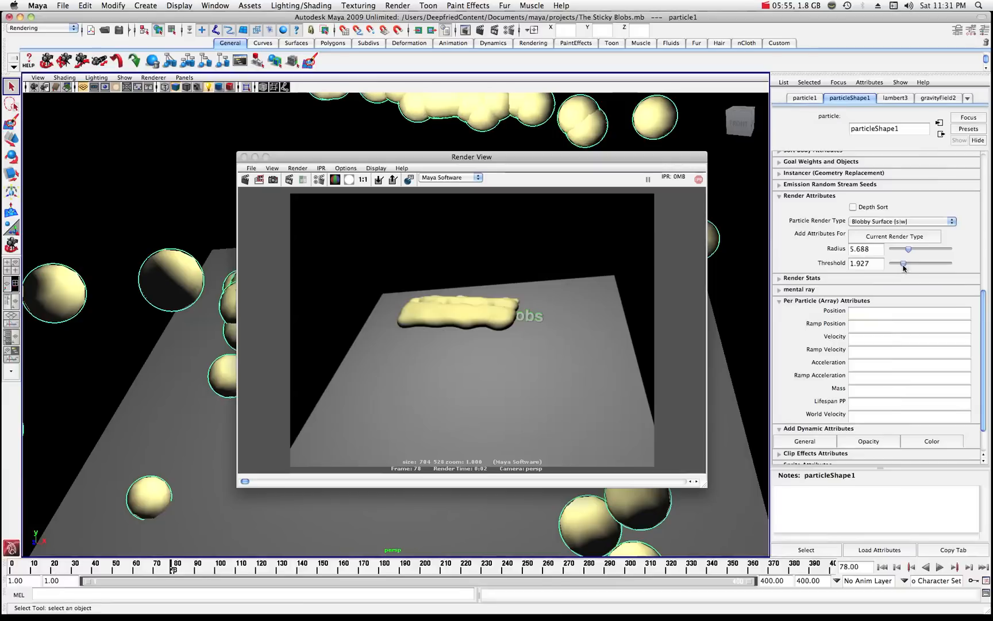
pyautogui.moveTo(471, 156); pyautogui.dragTo(524, 159)
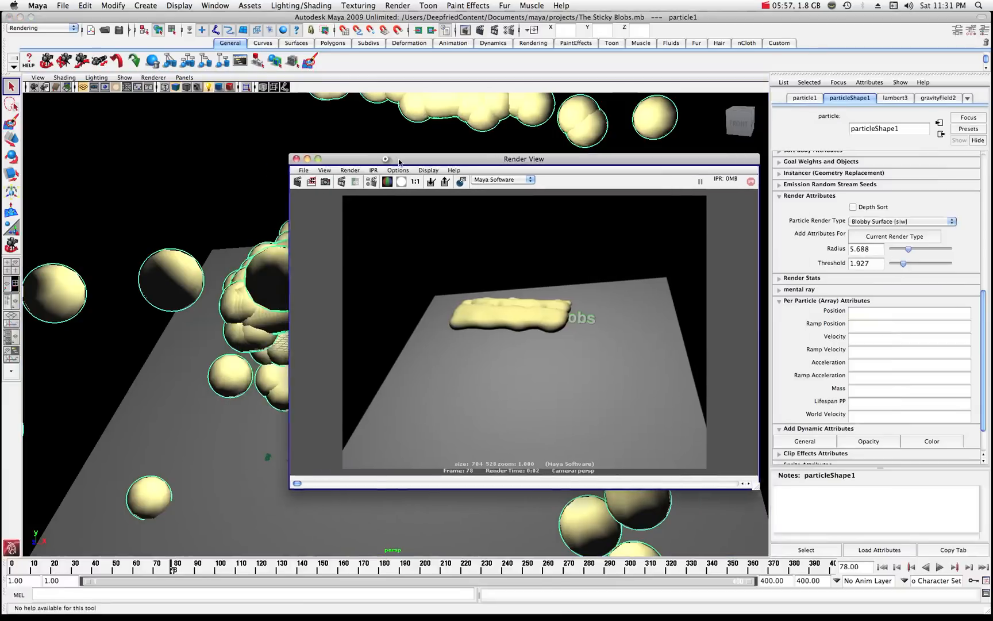
pyautogui.click(295, 158)
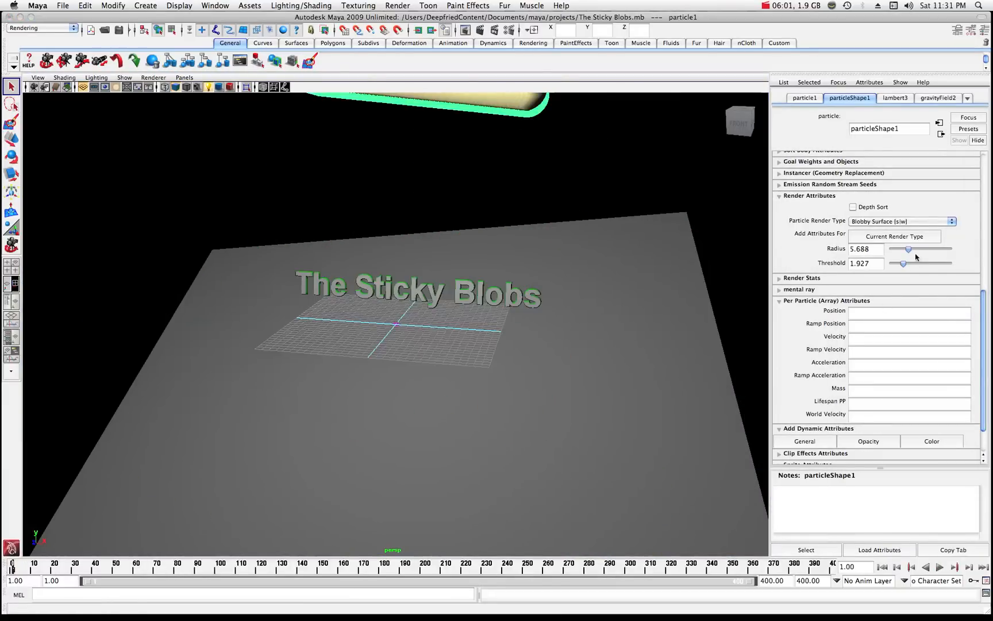
pyautogui.moveTo(907, 250); pyautogui.dragTo(915, 249)
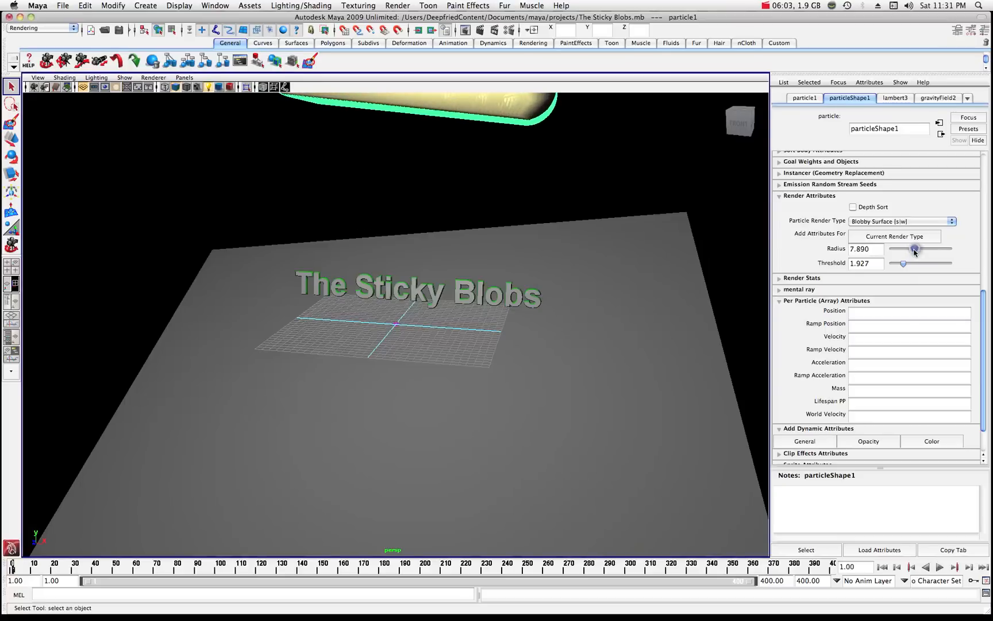
pyautogui.click(940, 567)
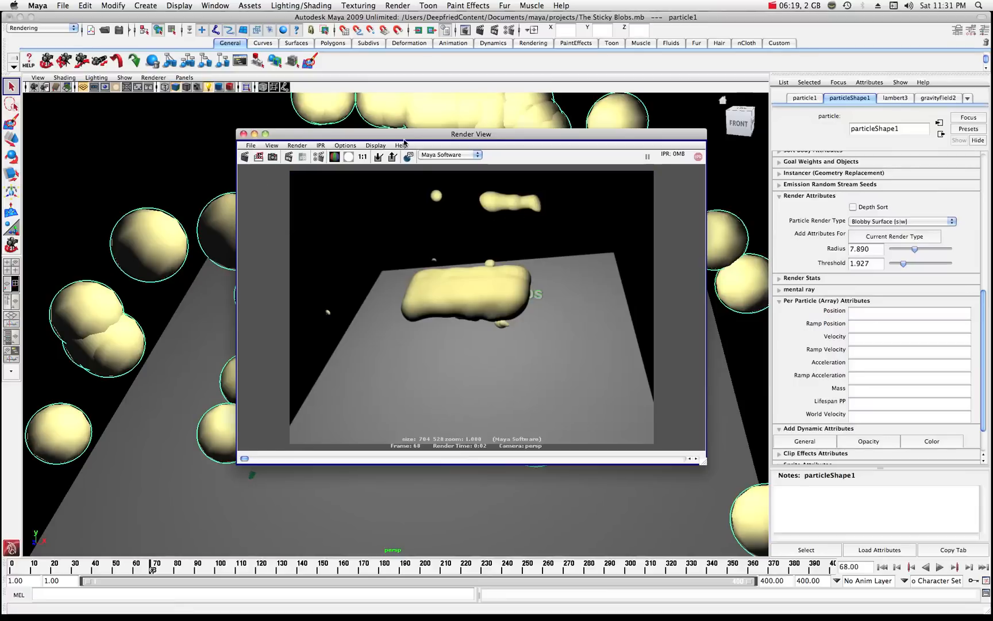
pyautogui.moveTo(470, 134); pyautogui.dragTo(846, 141)
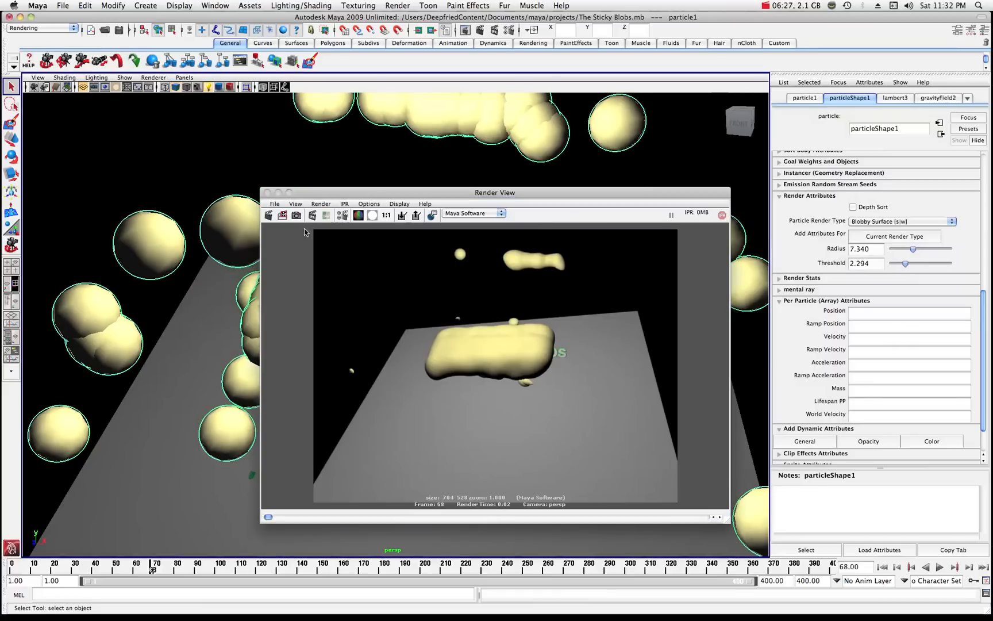
pyautogui.click(940, 568)
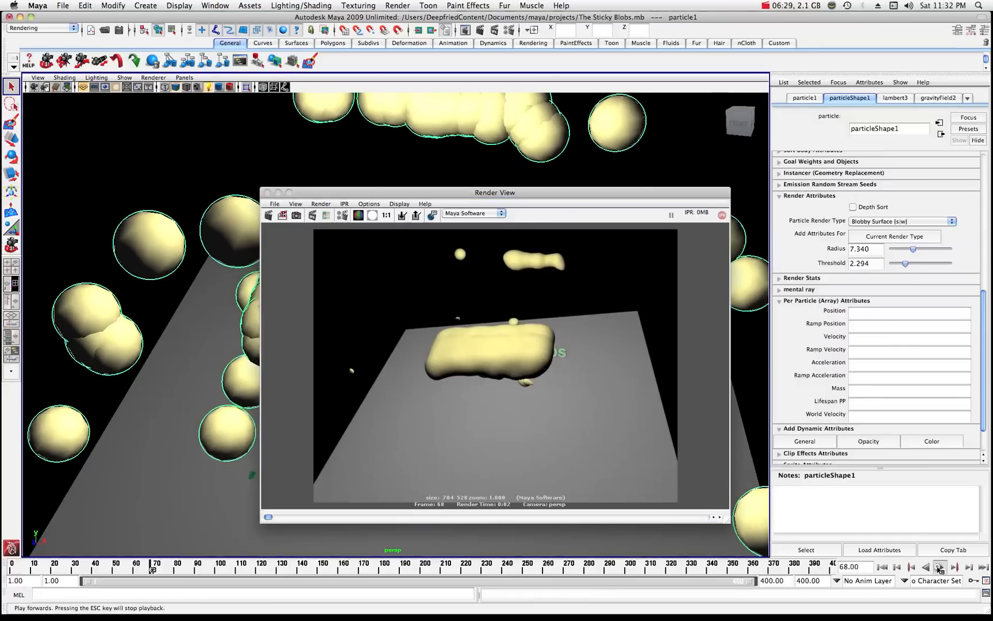
pyautogui.click(939, 567)
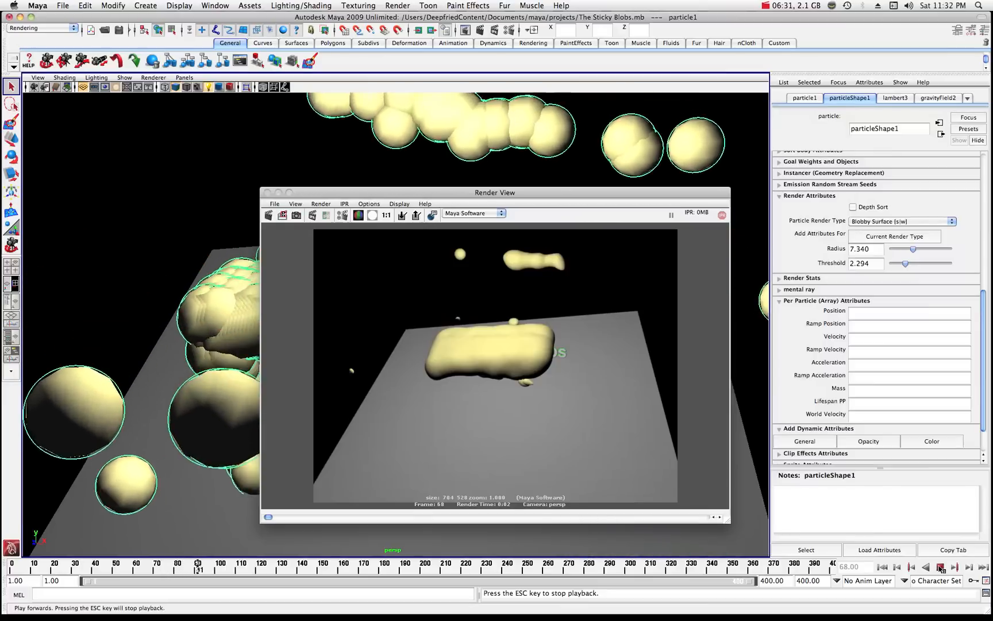
pyautogui.click(269, 215)
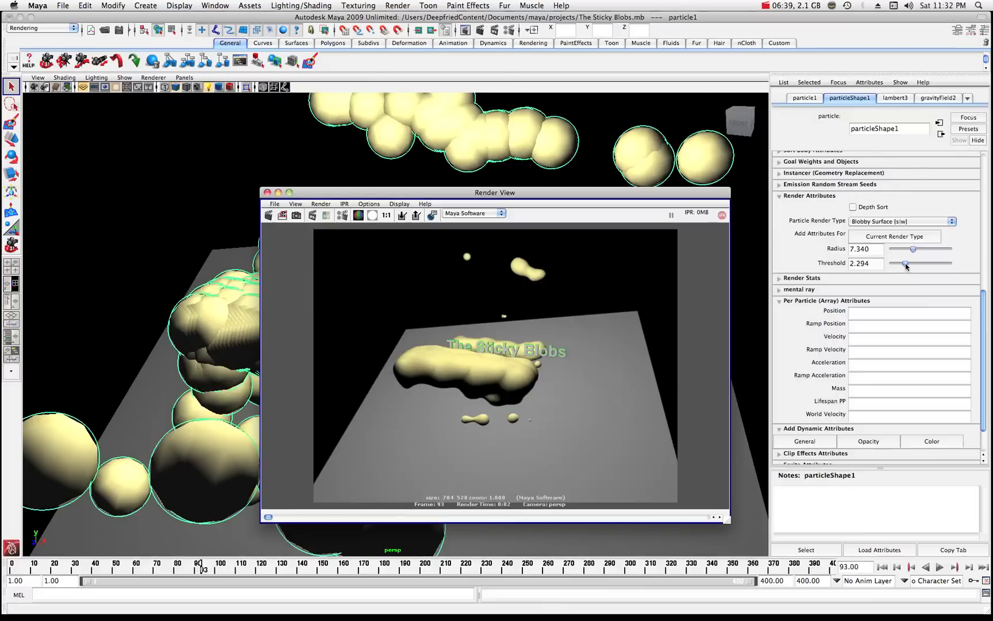
# - Lower the threshold to 0.826 at radius 7.340, re-rendering frame 93 to show many separate small blobs
pyautogui.moveTo(905, 264); pyautogui.dragTo(898, 264)
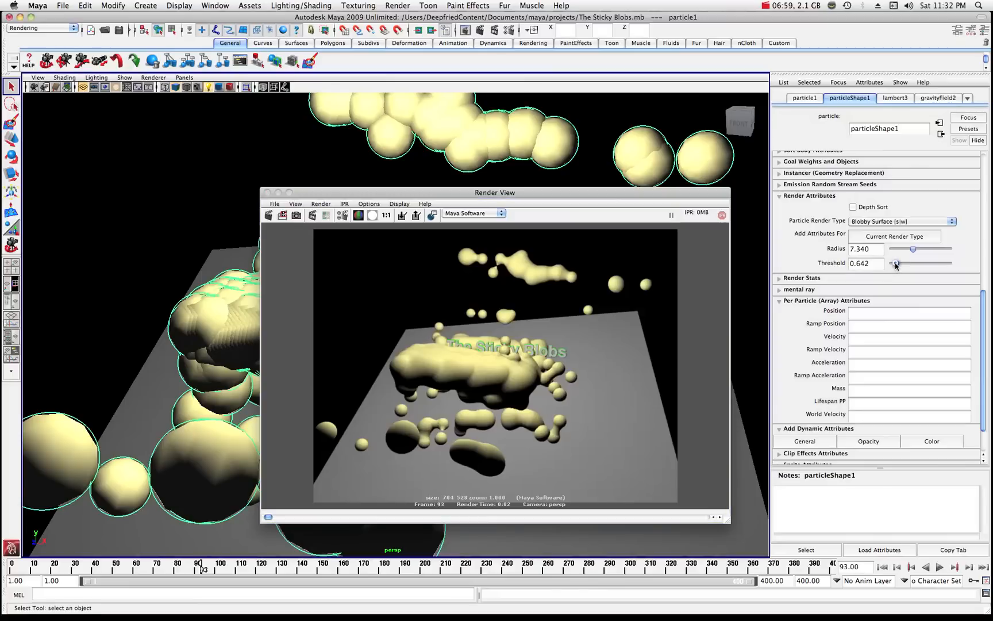
pyautogui.moveTo(914, 263); pyautogui.dragTo(893, 263)
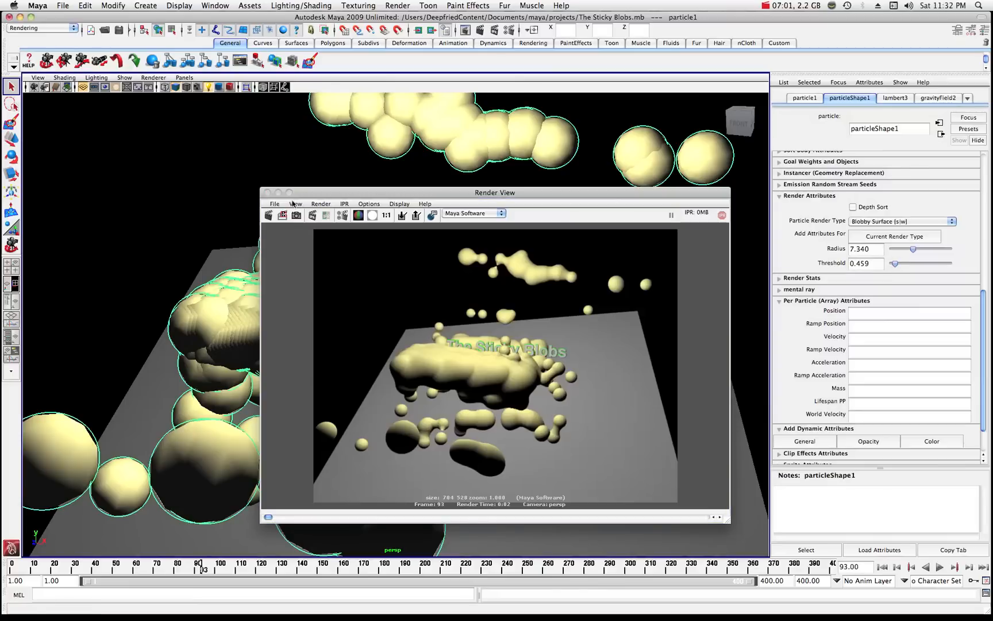
pyautogui.click(267, 215)
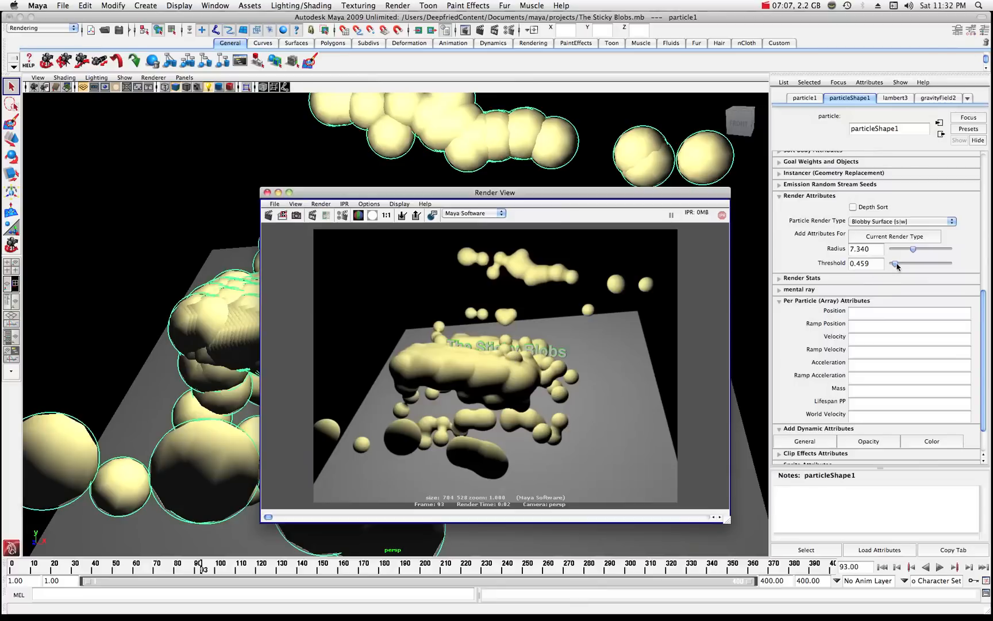
pyautogui.moveTo(914, 264); pyautogui.dragTo(919, 265)
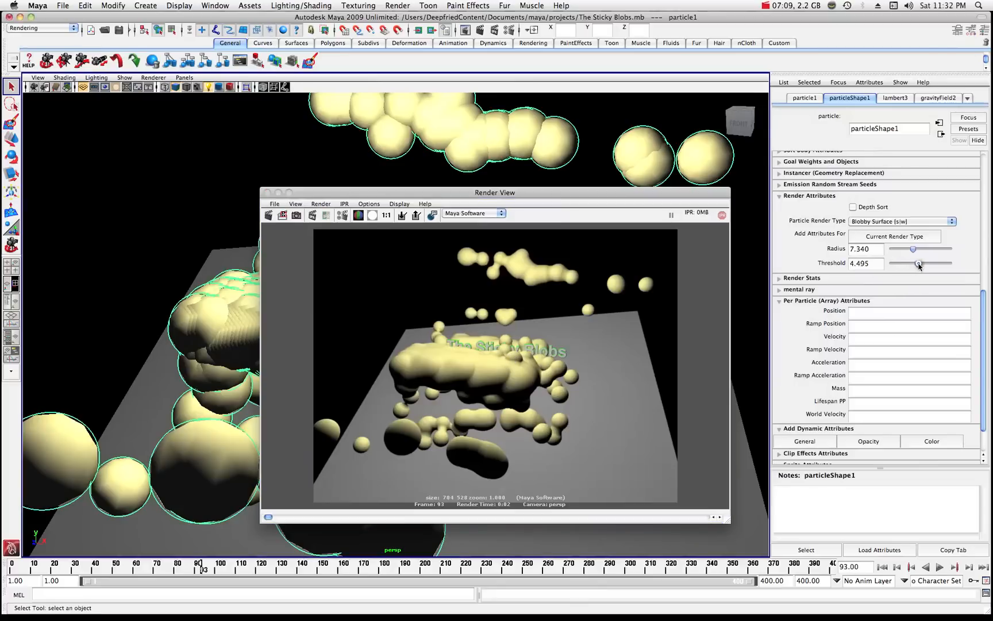
pyautogui.click(268, 214)
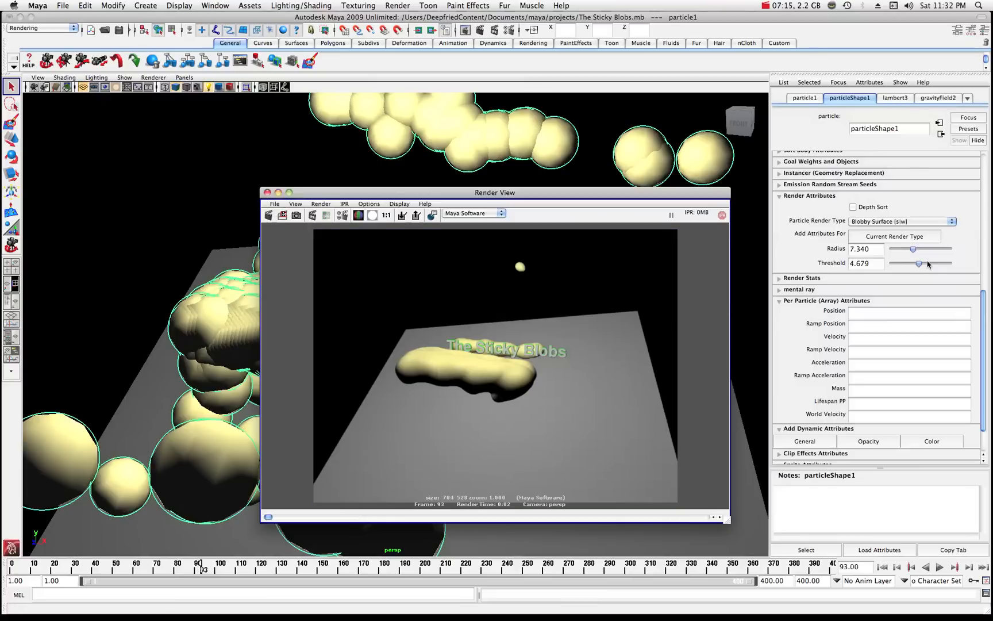
pyautogui.moveTo(919, 264); pyautogui.dragTo(909, 264)
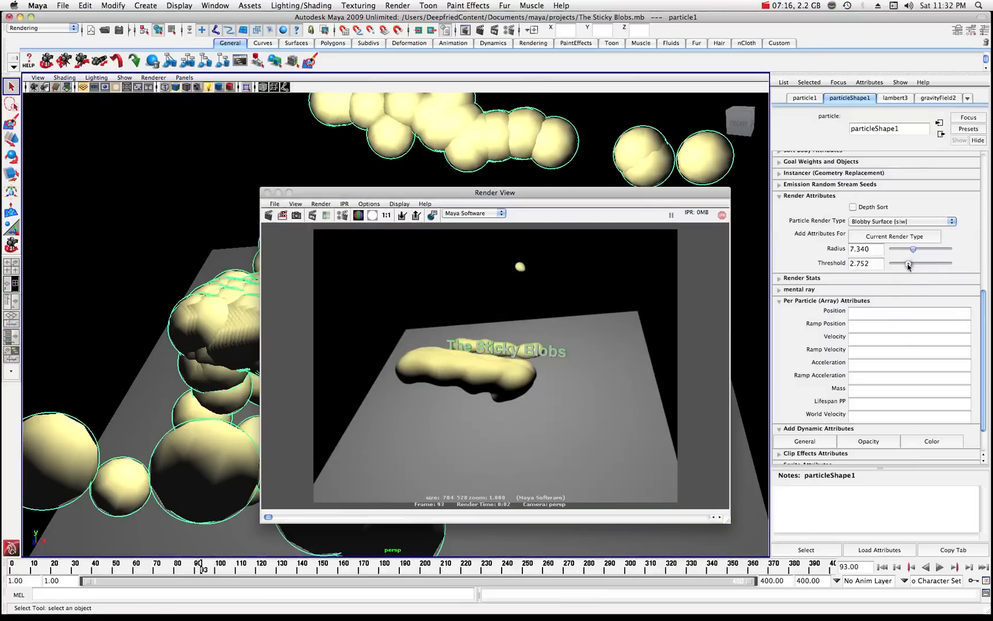
pyautogui.moveTo(909, 264); pyautogui.dragTo(897, 265)
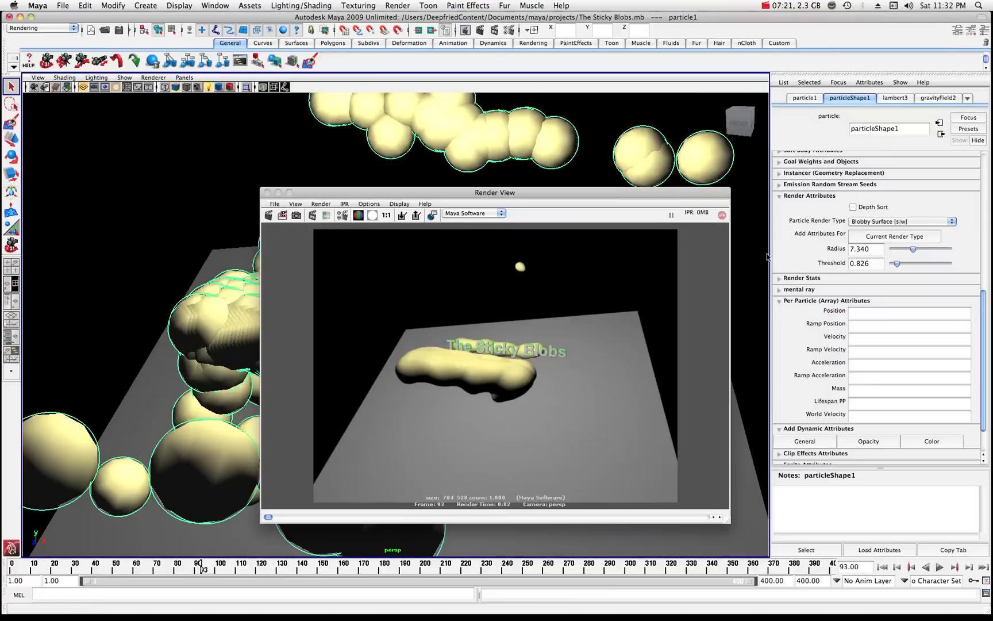
pyautogui.click(269, 215)
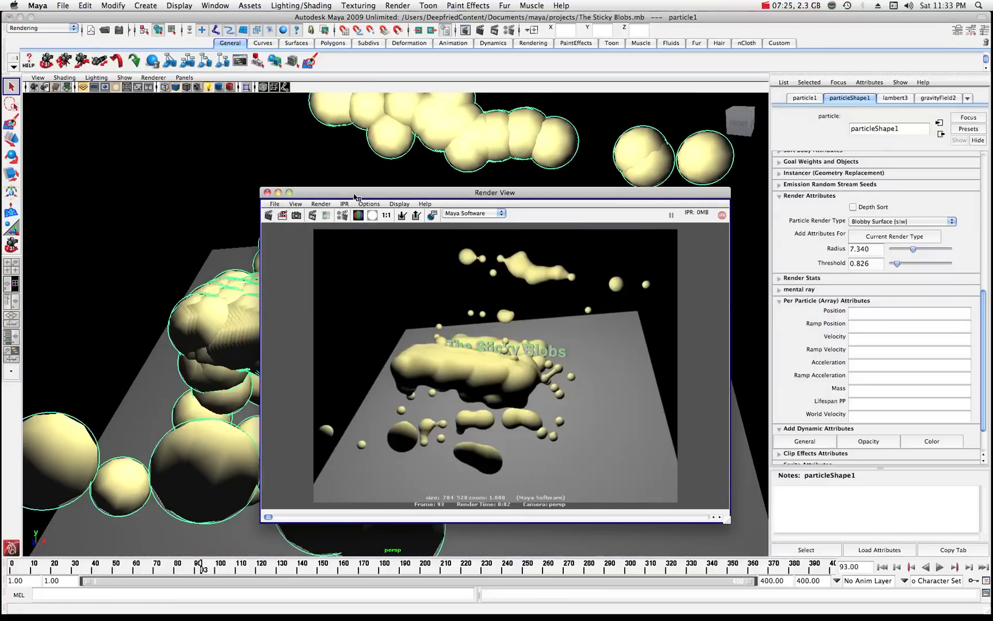
pyautogui.moveTo(354, 193); pyautogui.dragTo(424, 193)
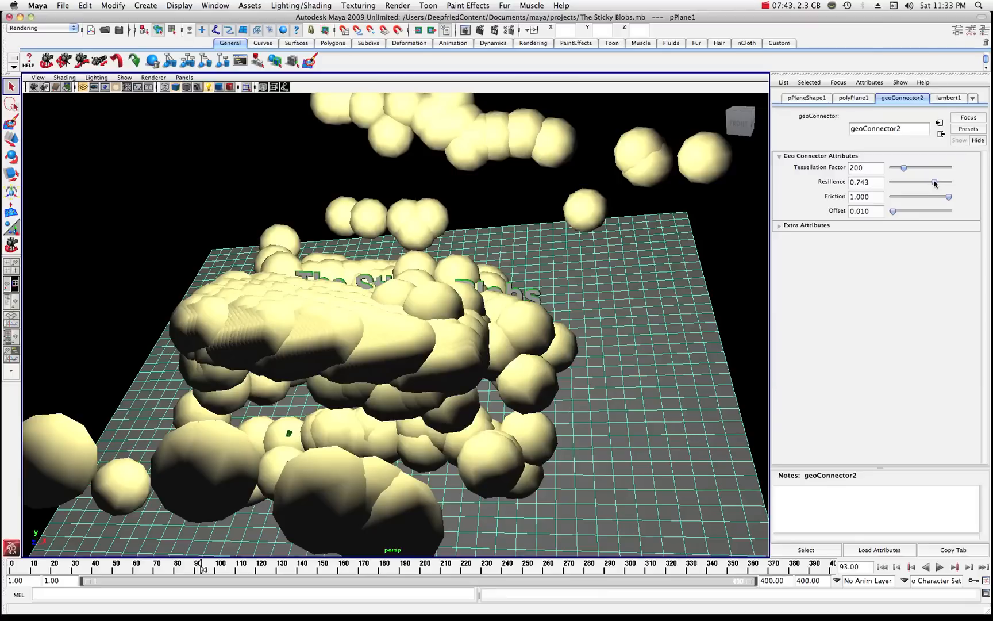
# - Lower the plane's geoConnector2 resilience to 0.064, replay the simulation and render a frame
pyautogui.moveTo(919, 182); pyautogui.dragTo(896, 183)
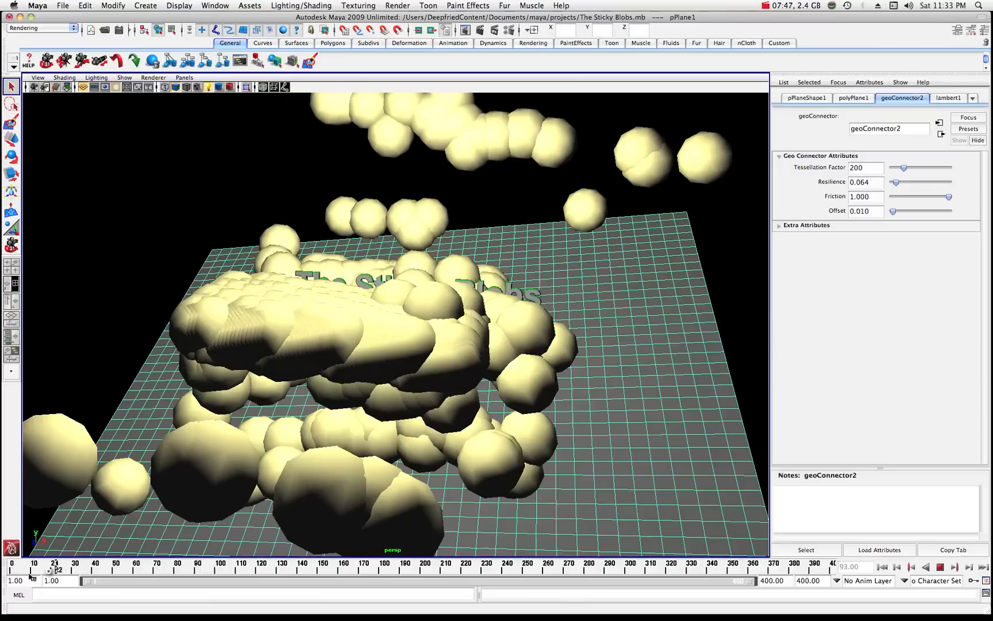
pyautogui.click(940, 567)
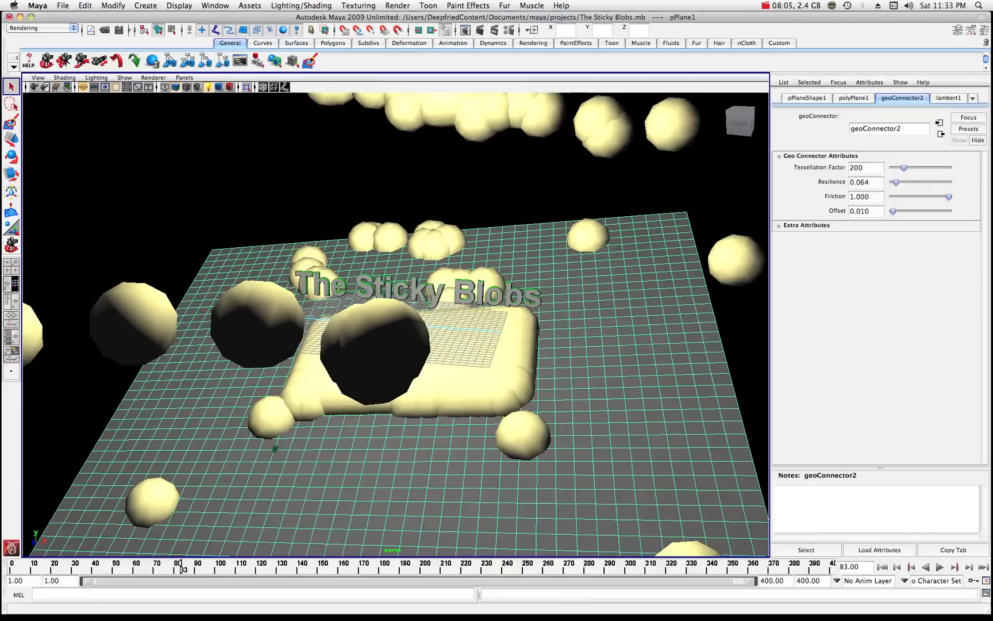
pyautogui.click(941, 567)
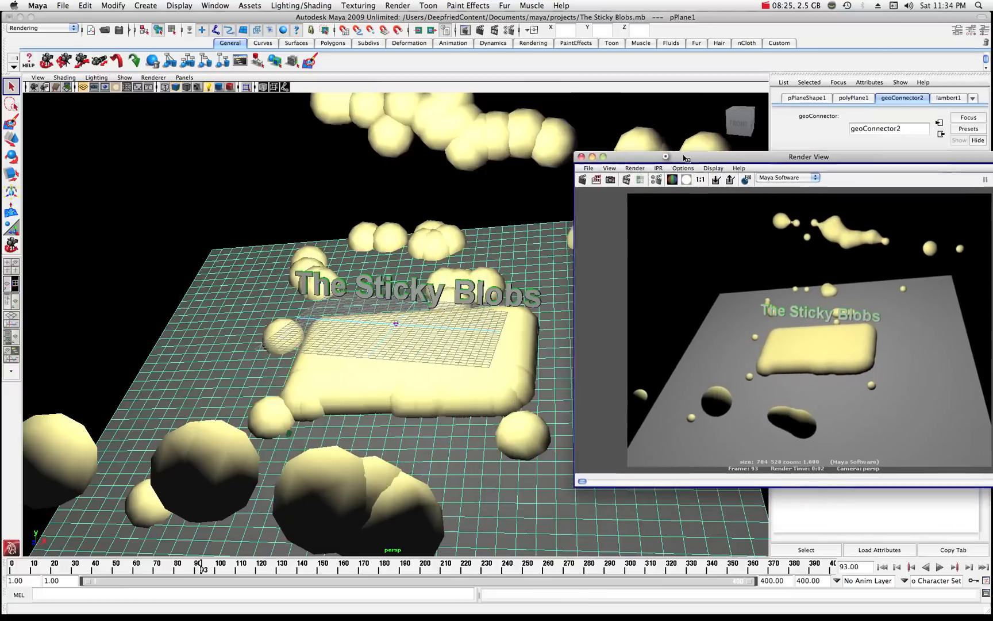
# - Close Render View, then set the plane's resilience to 0.881 and friction to 0.064
pyautogui.click(582, 157)
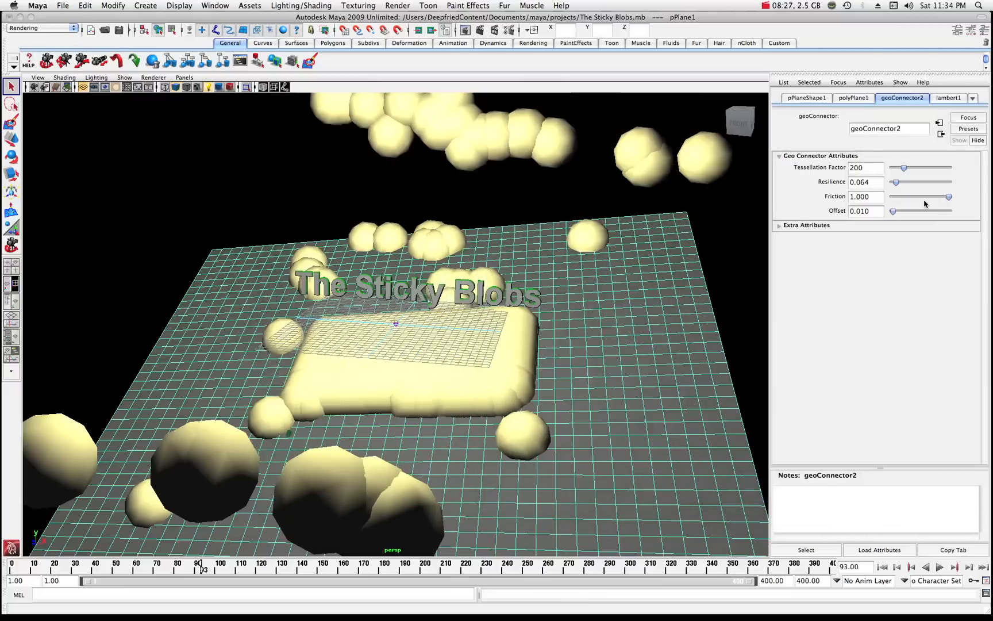
pyautogui.moveTo(948, 197); pyautogui.dragTo(914, 197)
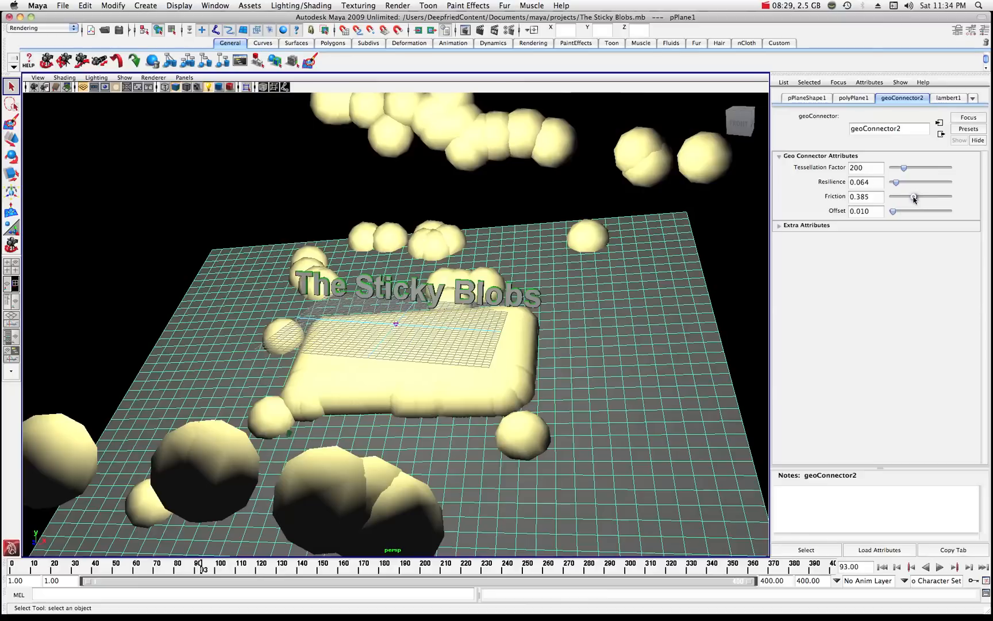
pyautogui.moveTo(606, 277)
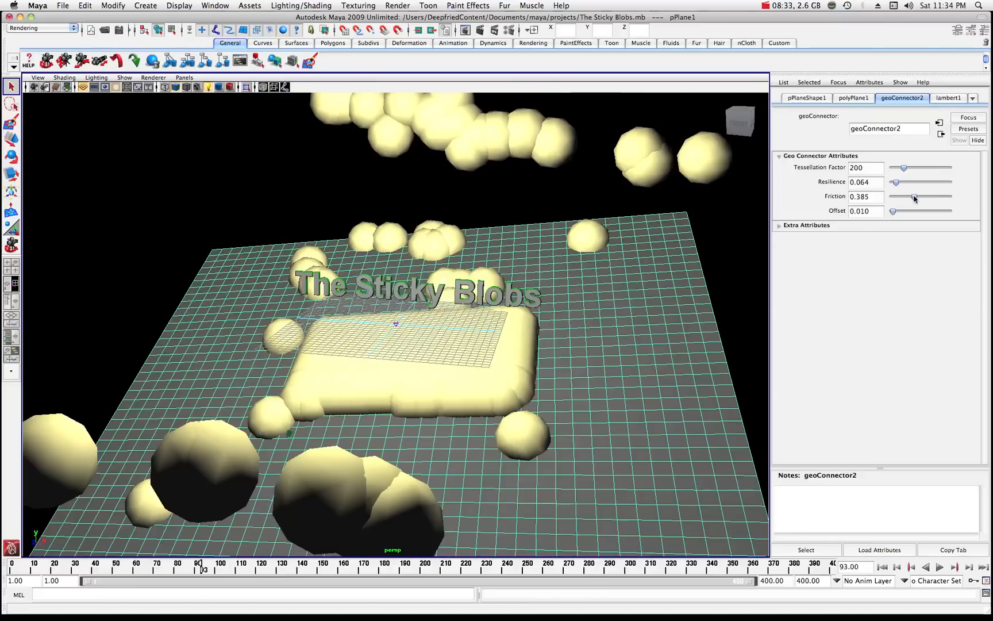
pyautogui.moveTo(915, 196); pyautogui.dragTo(892, 197)
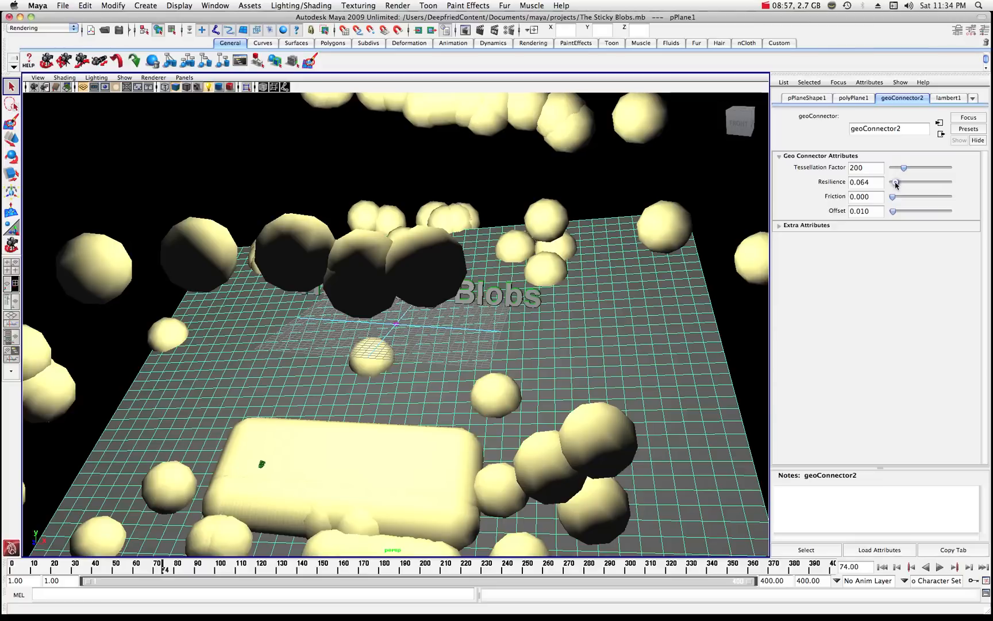
pyautogui.moveTo(893, 183); pyautogui.dragTo(944, 183)
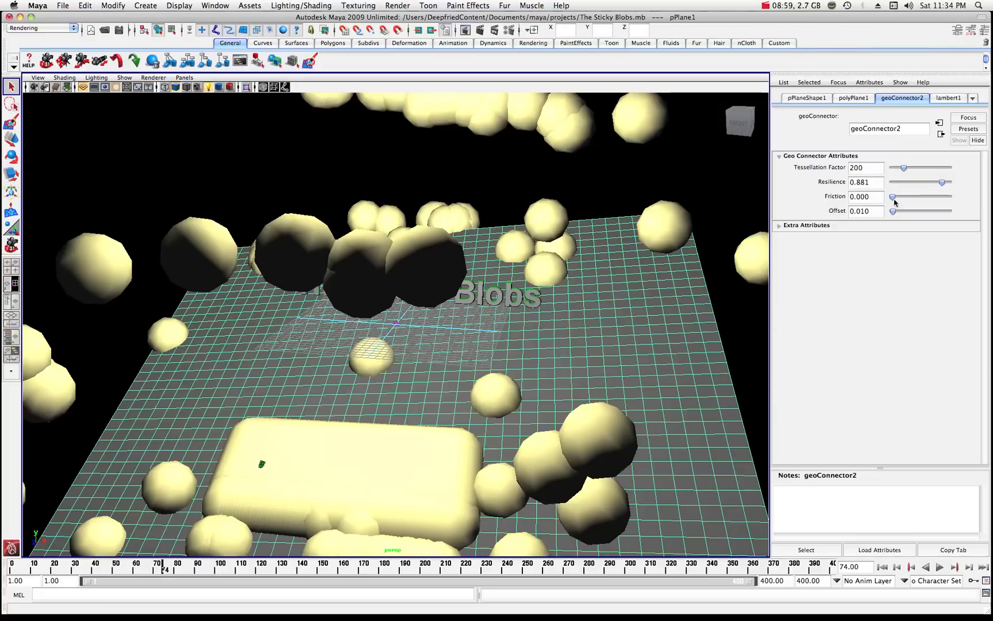
pyautogui.moveTo(892, 196); pyautogui.dragTo(896, 196)
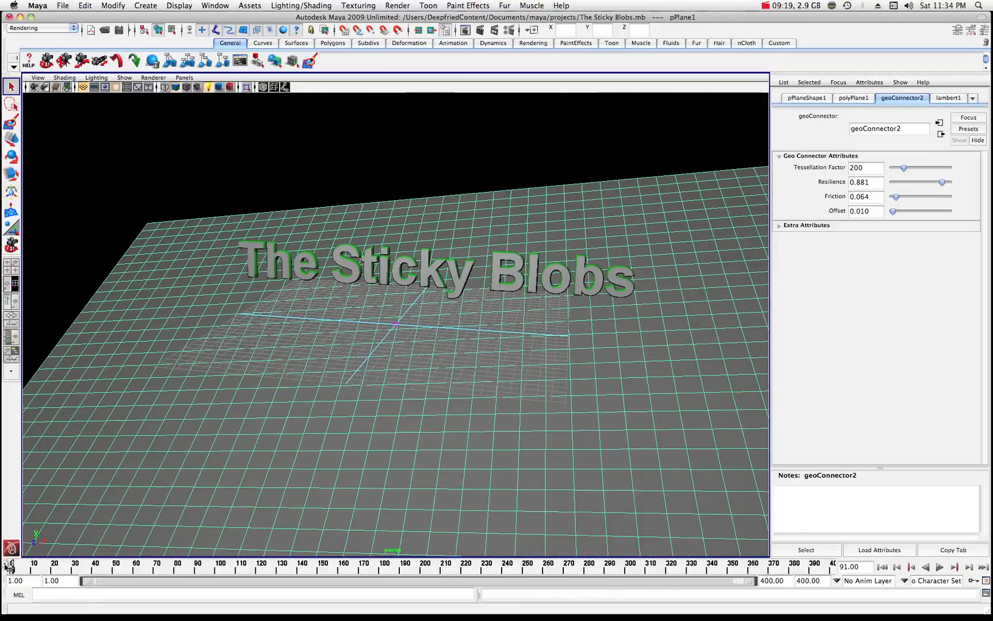
# - Replay and render the spreading blobs, then select the particles to show geoConnector1 settings
pyautogui.click(940, 567)
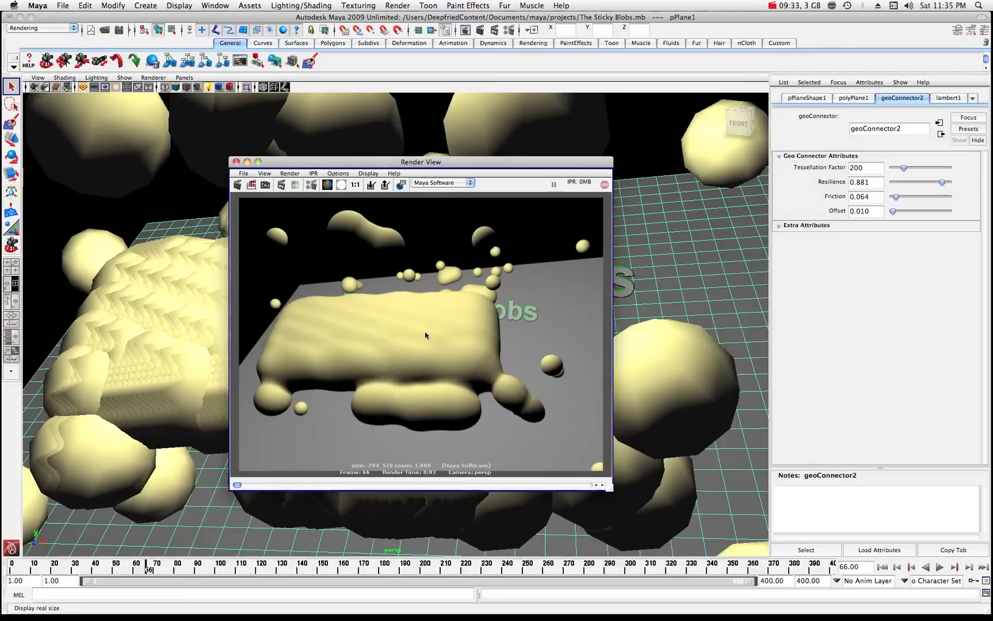
pyautogui.moveTo(401, 333)
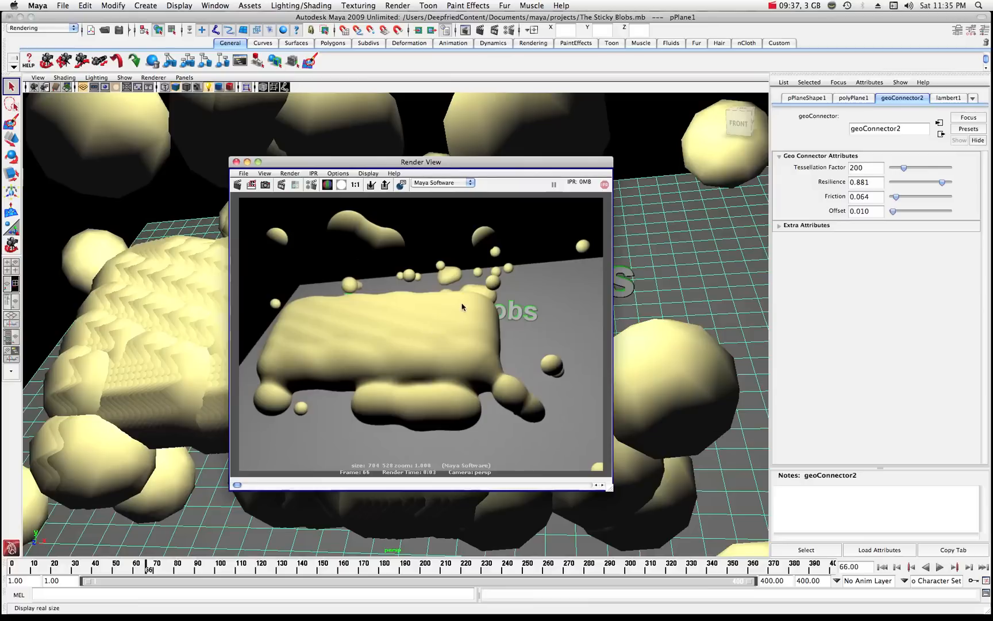
pyautogui.moveTo(431, 326)
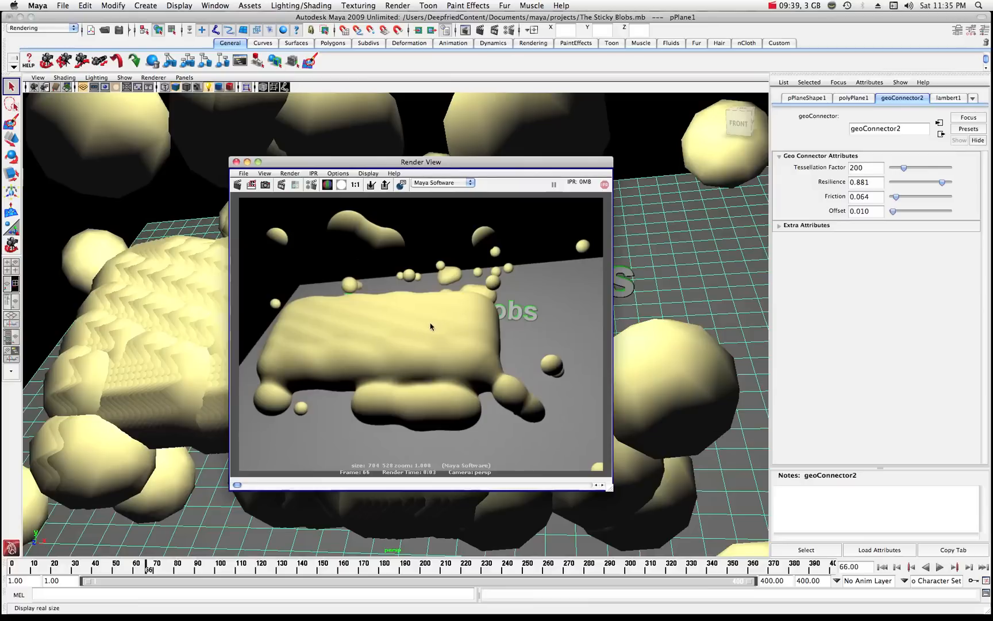
pyautogui.moveTo(419, 162); pyautogui.dragTo(902, 144)
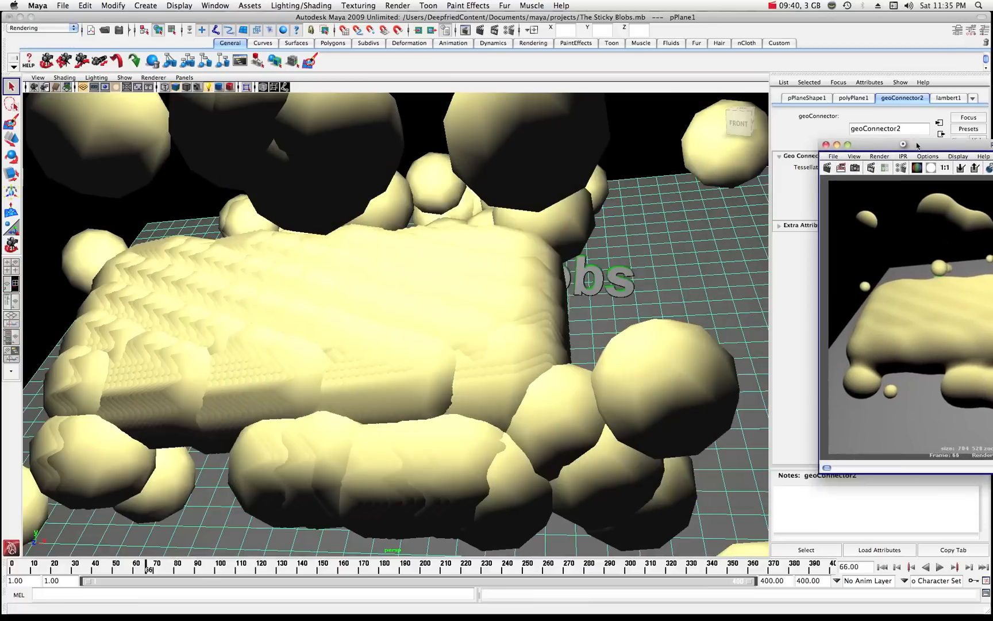
pyautogui.click(824, 145)
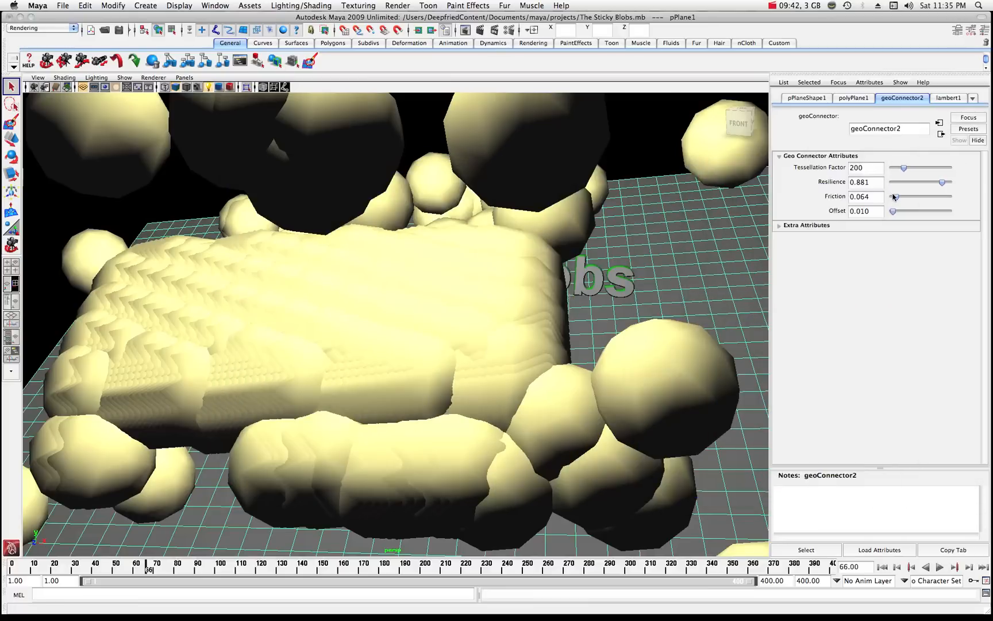
pyautogui.moveTo(892, 196); pyautogui.dragTo(896, 196)
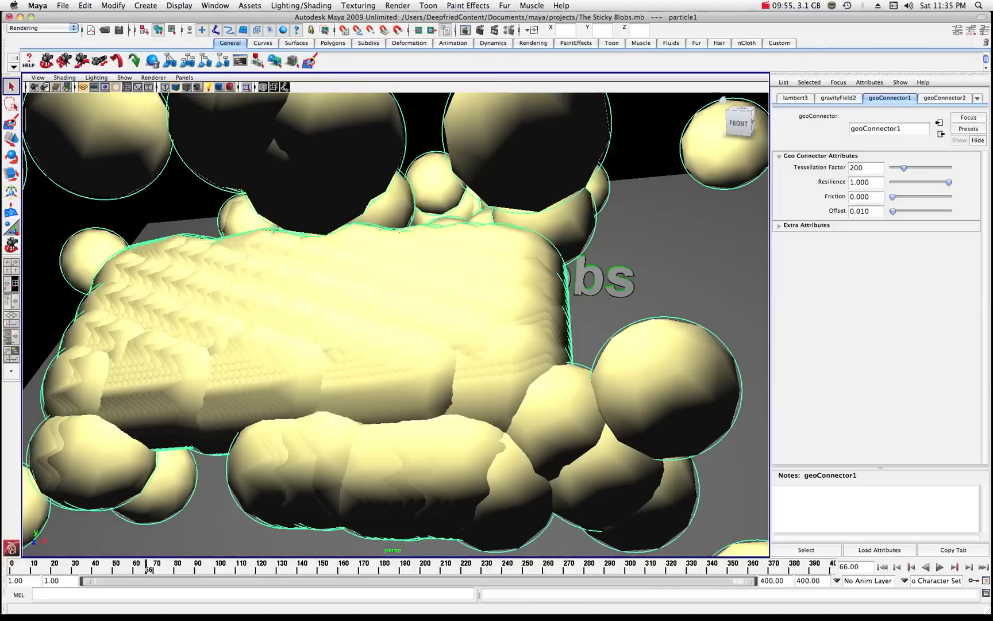
# - Set the particles' geoConnector1 resilience to 2.000, rewind, replay and test-render a frame
pyautogui.click(865, 181)
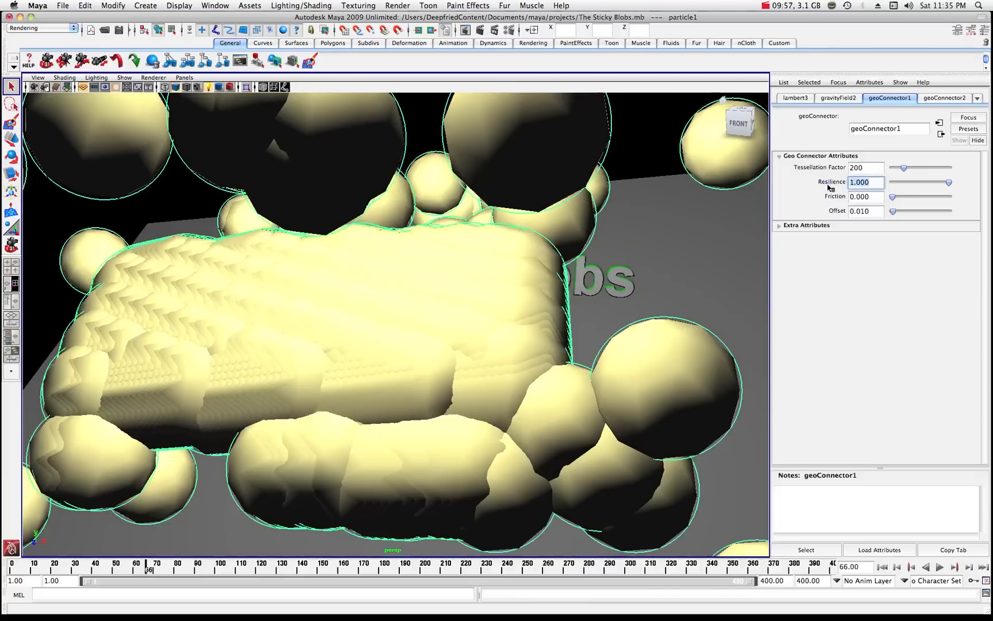
pyautogui.write('2.000')
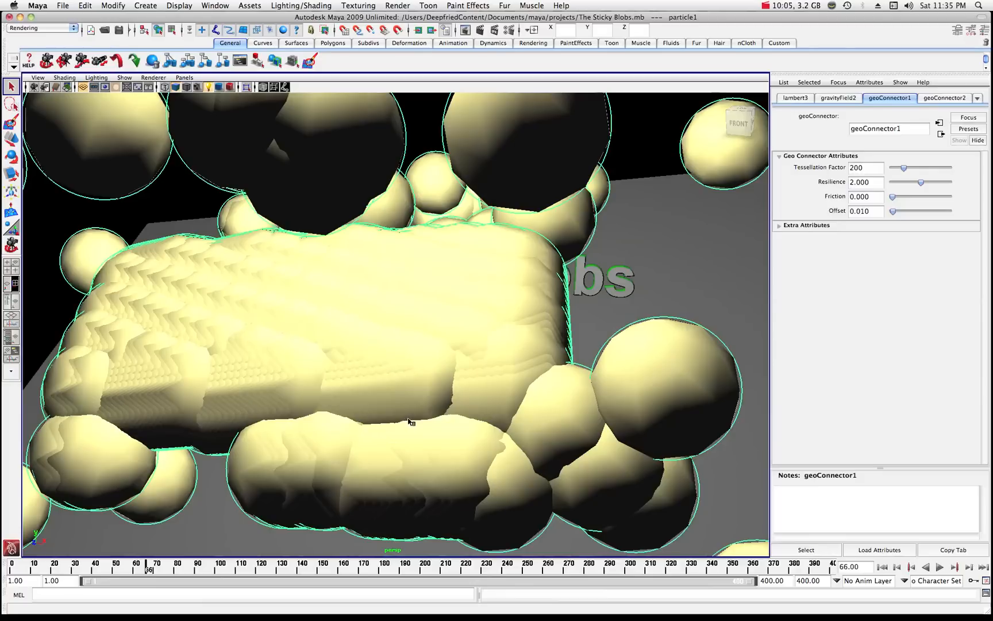
pyautogui.click(925, 567)
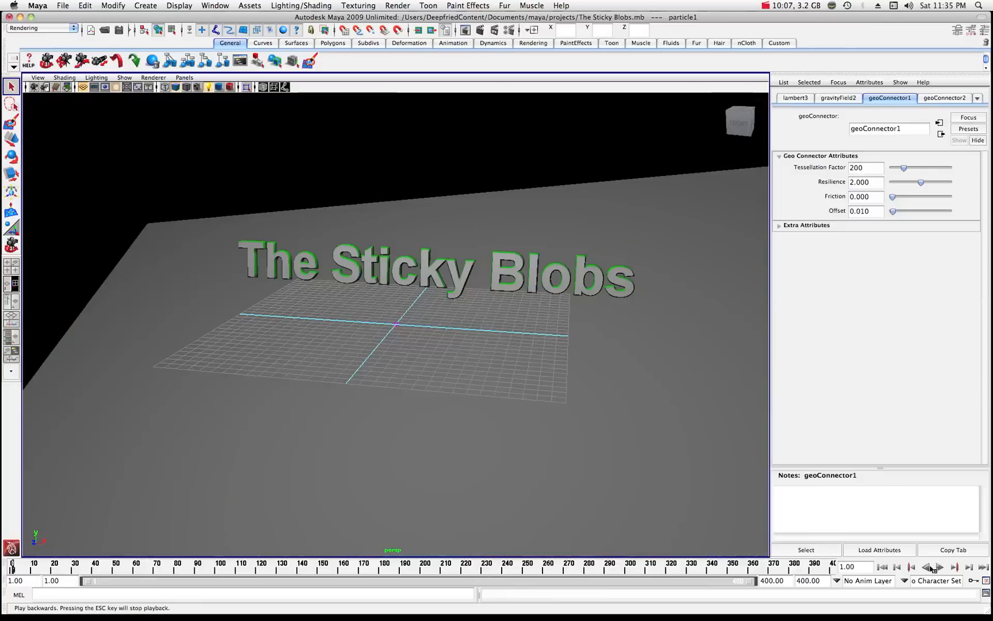
pyautogui.click(954, 566)
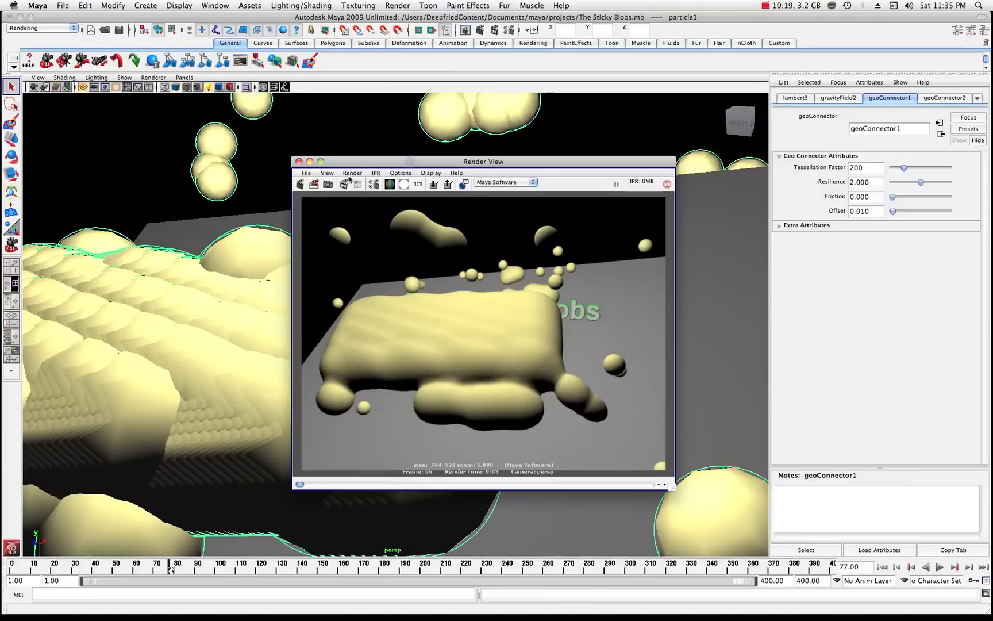
pyautogui.click(299, 184)
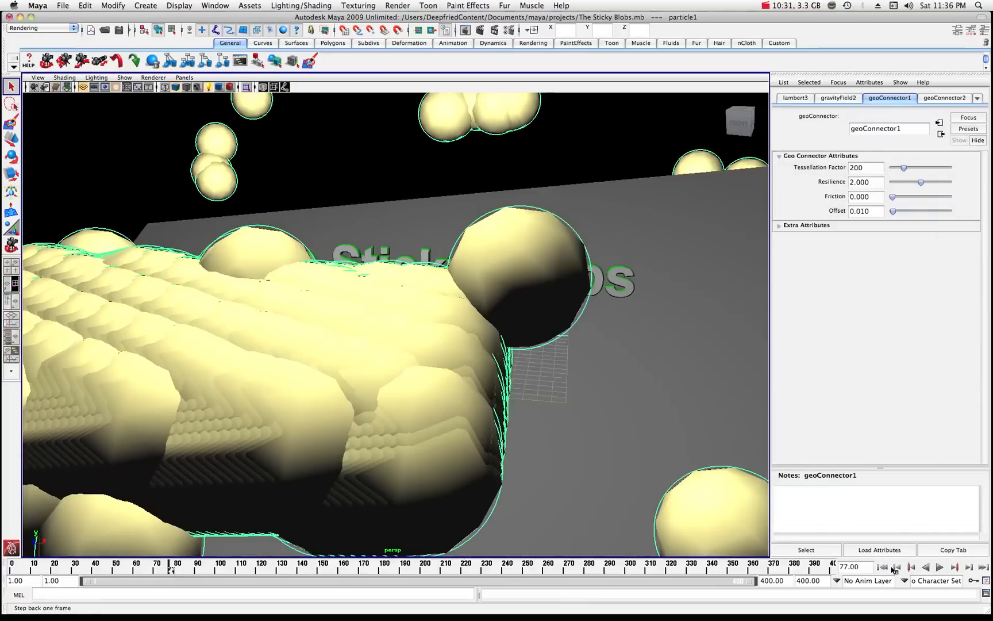
pyautogui.click(894, 566)
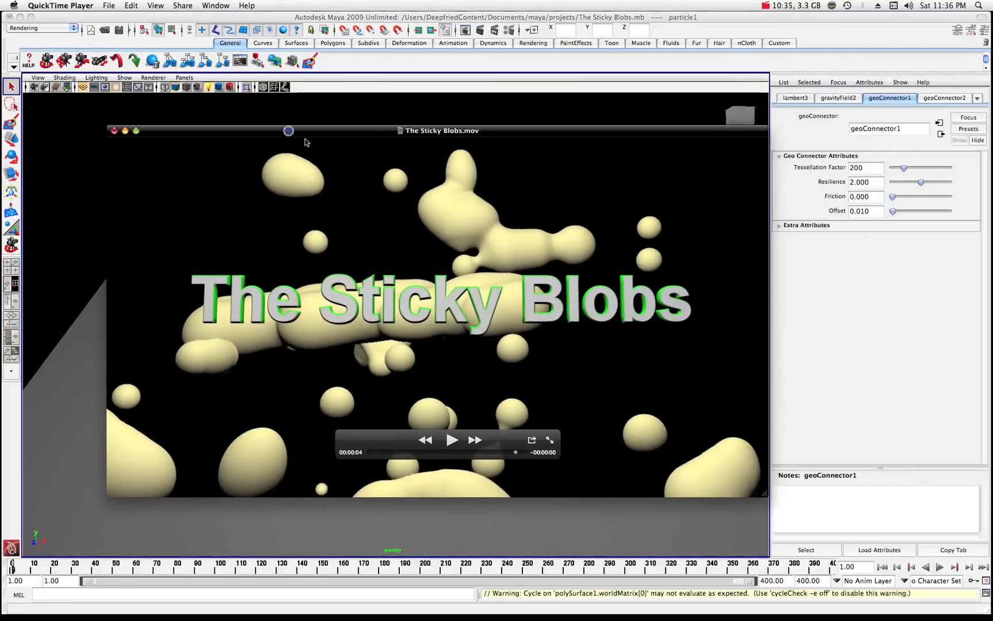
# - Play The Sticky Blobs.mov in QuickTime Player, then restart playback
pyautogui.click(450, 439)
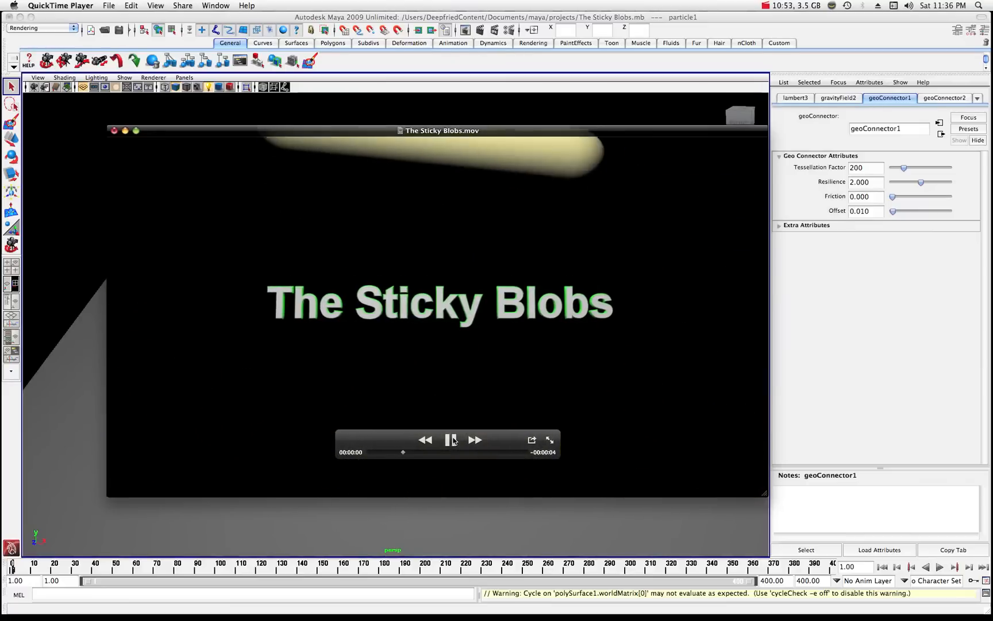
pyautogui.click(452, 439)
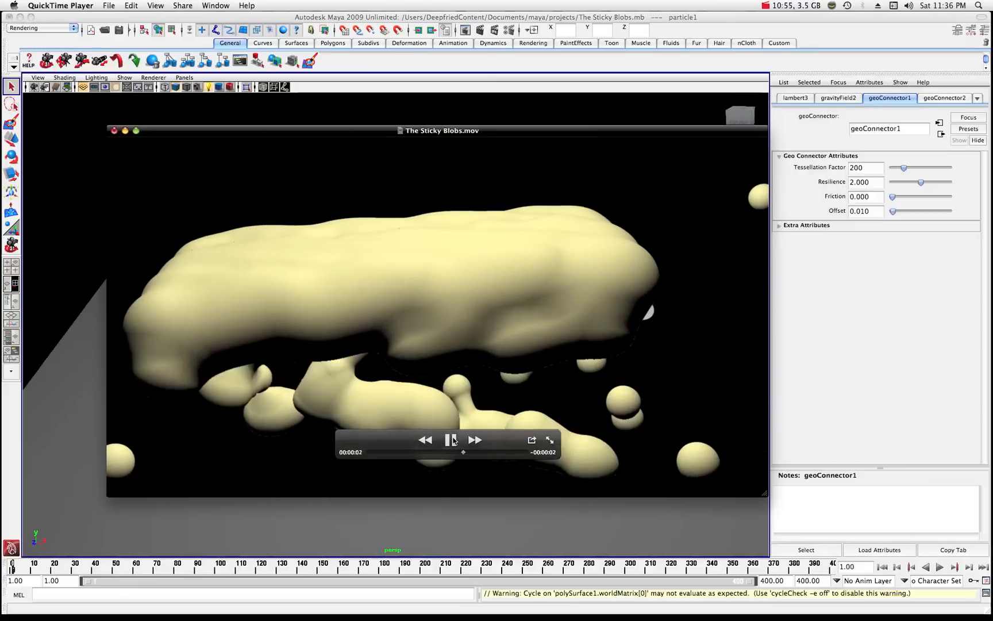